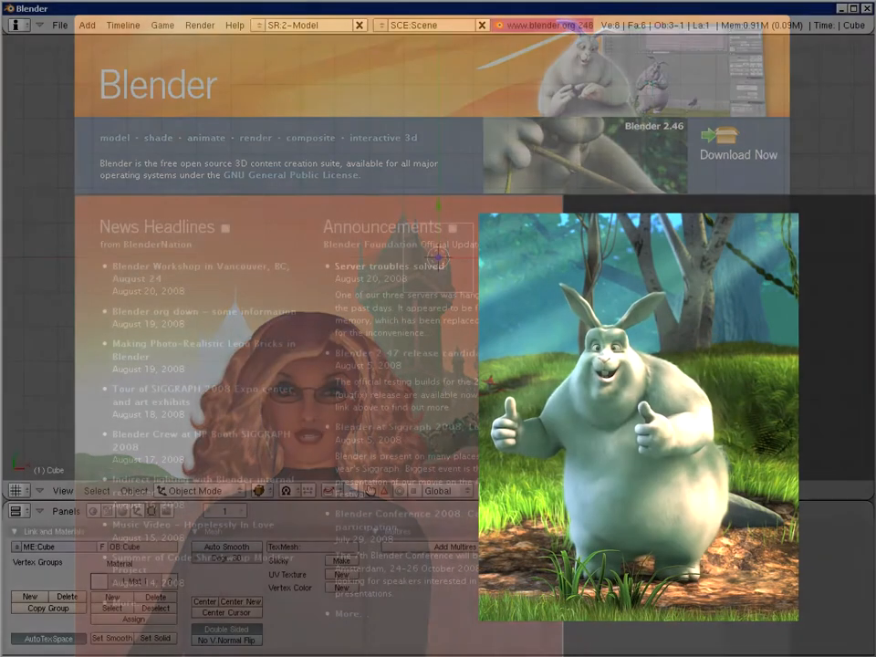
Dismiss the startup splash to reveal the default cube scene
left_click(438, 264)
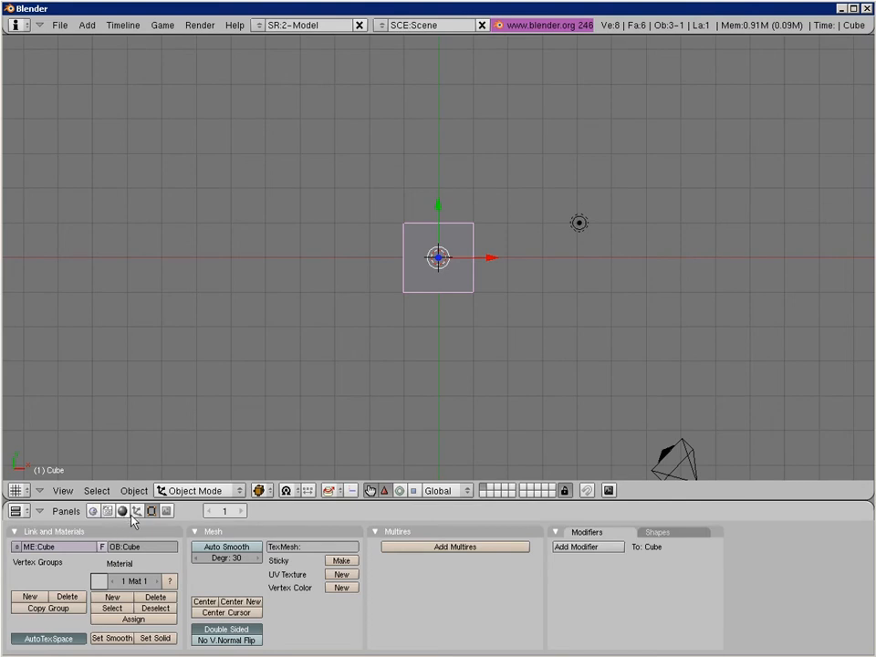
mouse_move(225, 546)
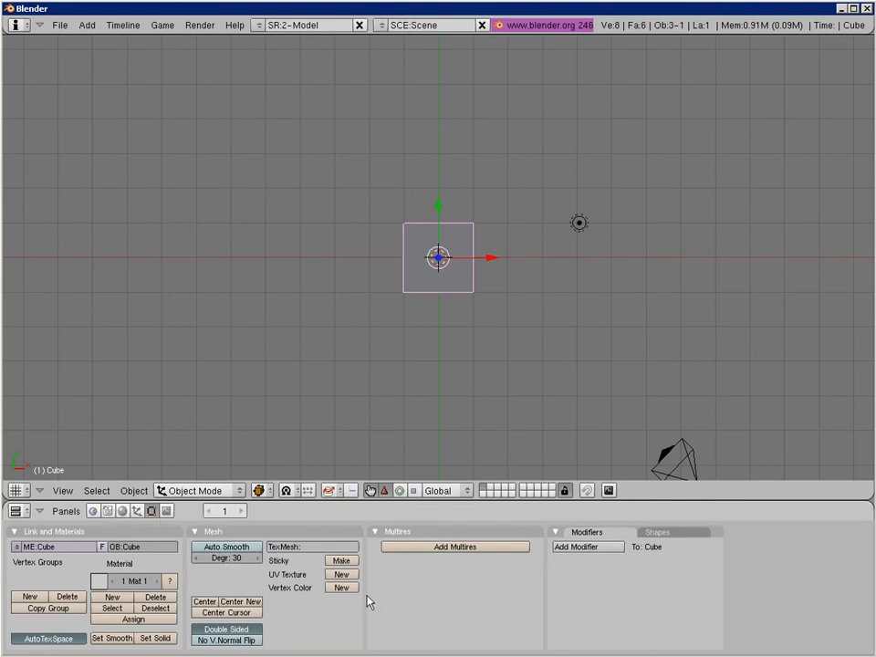
mouse_move(296, 57)
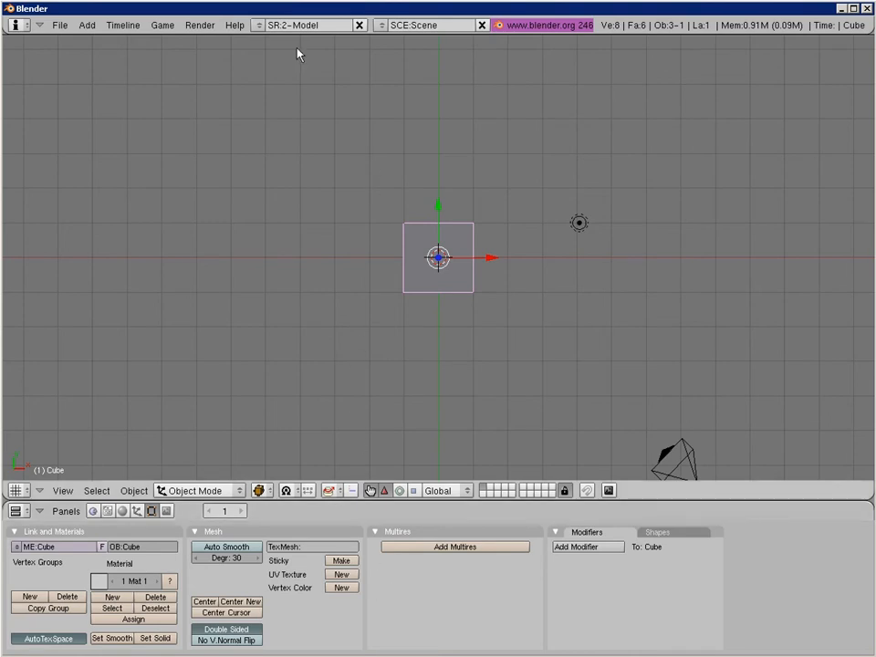
Choose the 3-Material layout from the screen layout list
left_click(267, 25)
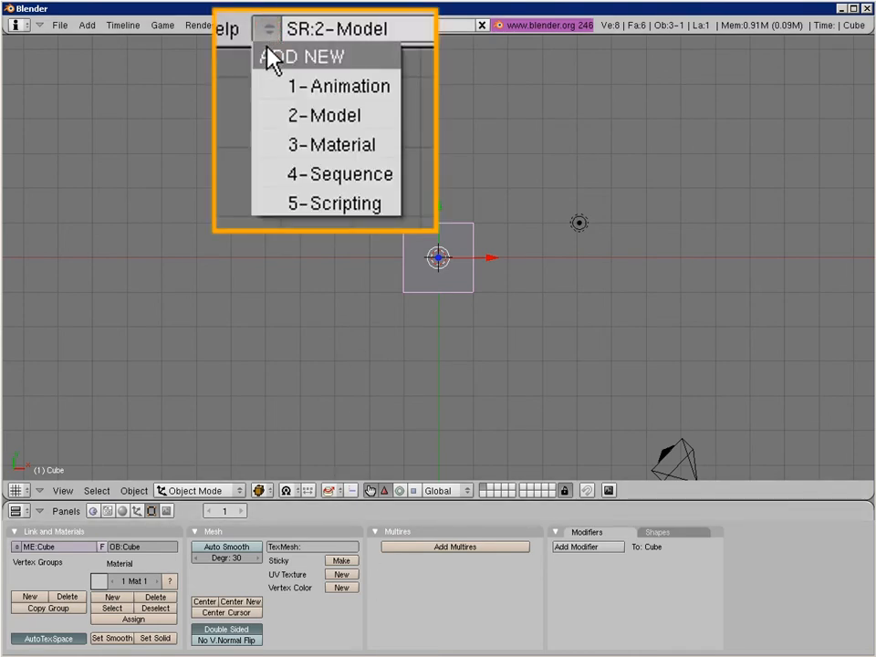
mouse_move(413, 101)
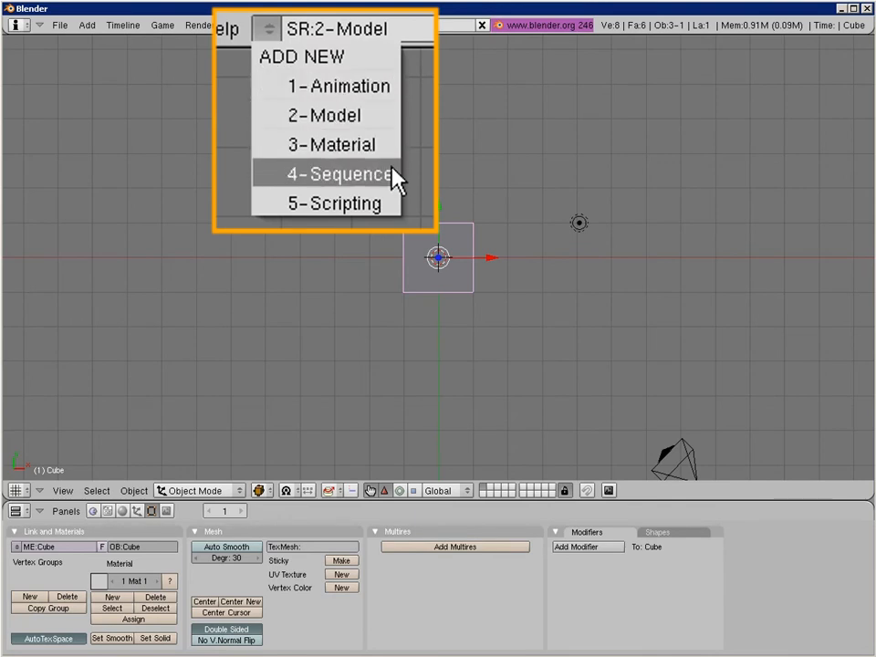
mouse_move(392, 206)
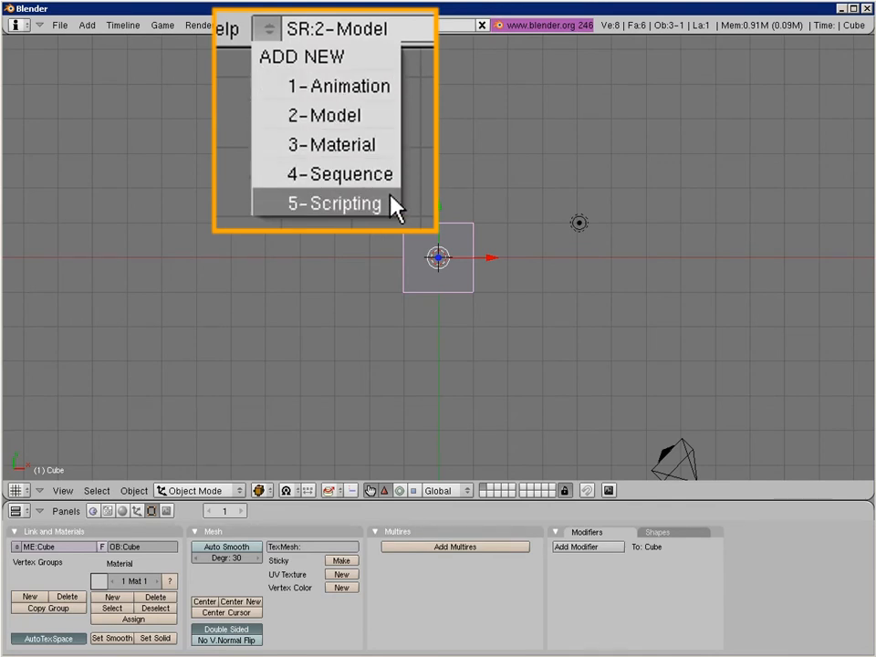
mouse_move(393, 163)
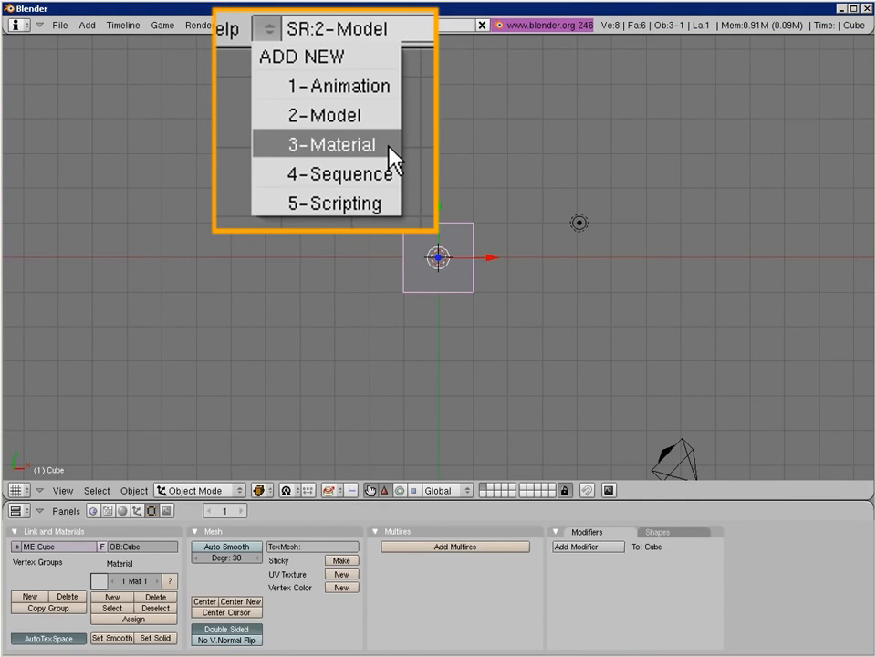
left_click(332, 144)
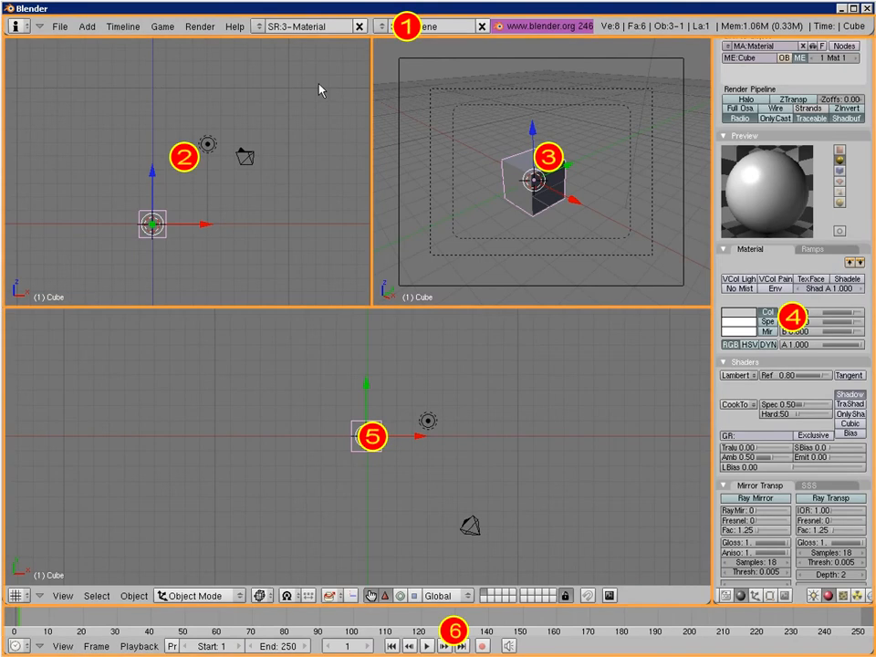
mouse_move(369, 90)
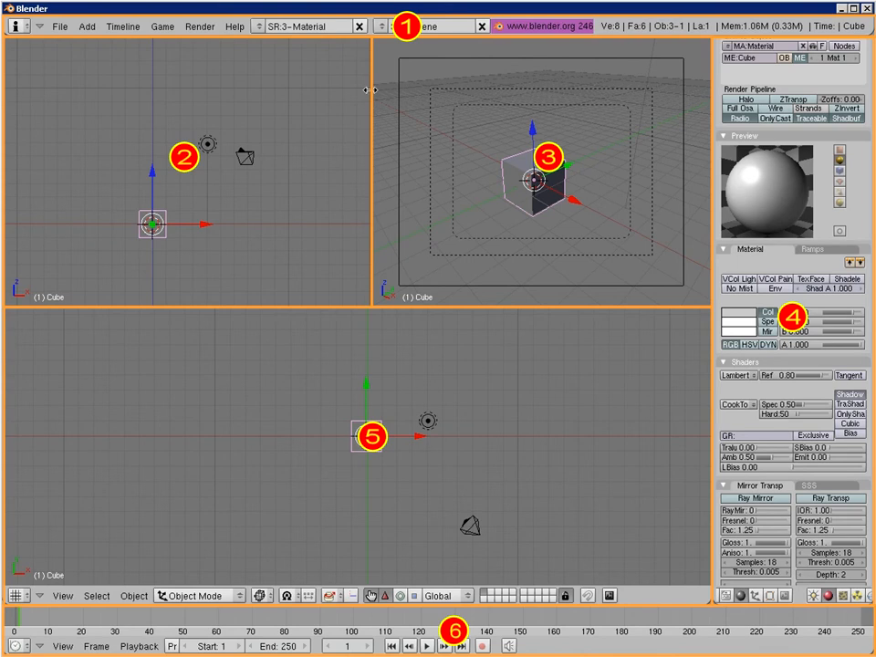
mouse_move(325, 310)
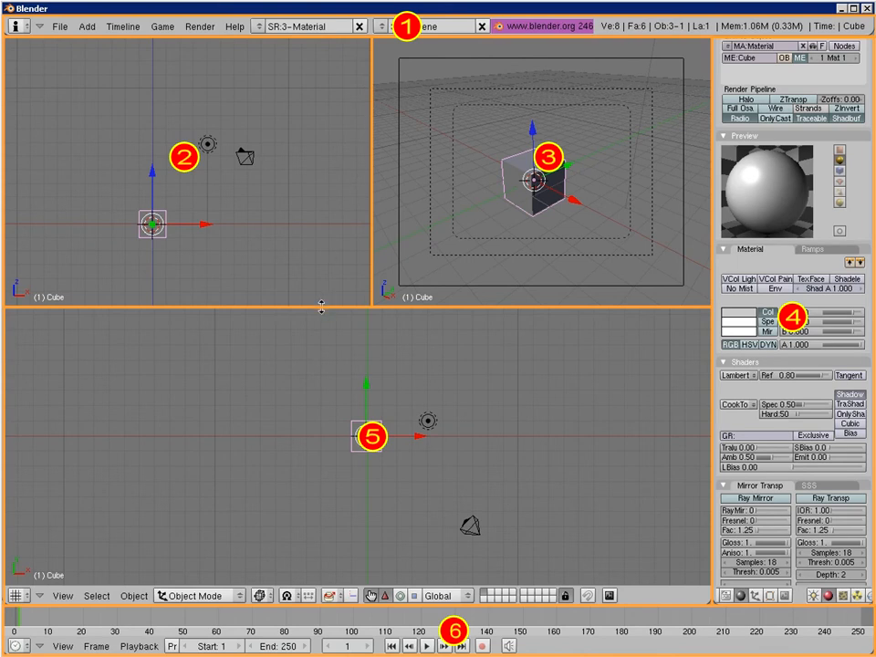
mouse_move(426, 438)
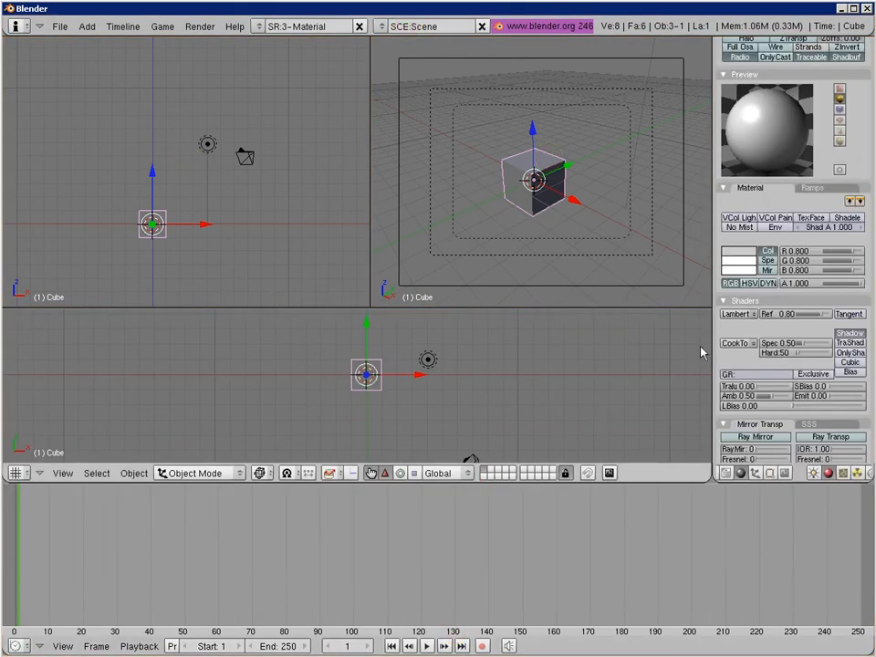
mouse_move(597, 334)
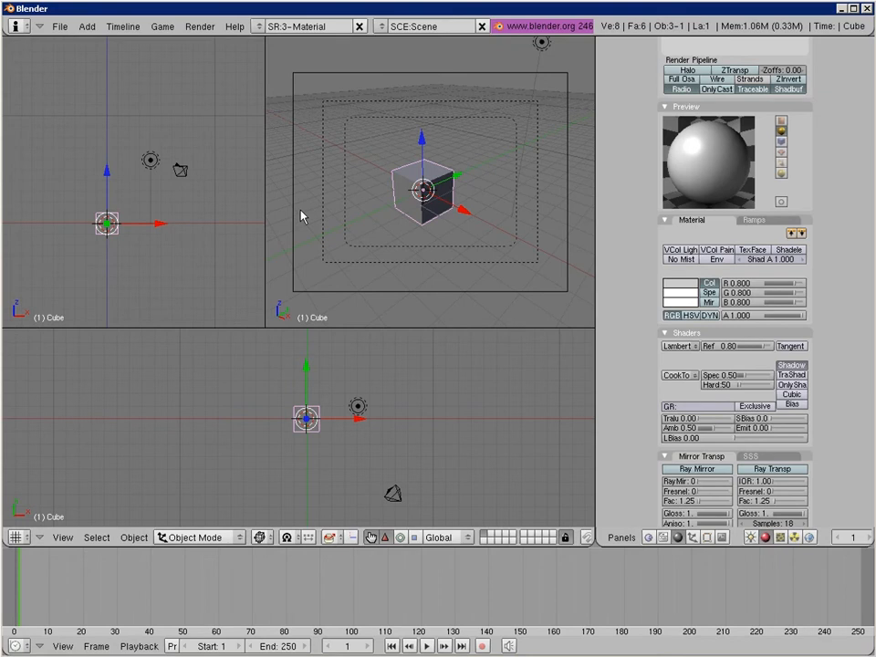
mouse_move(279, 95)
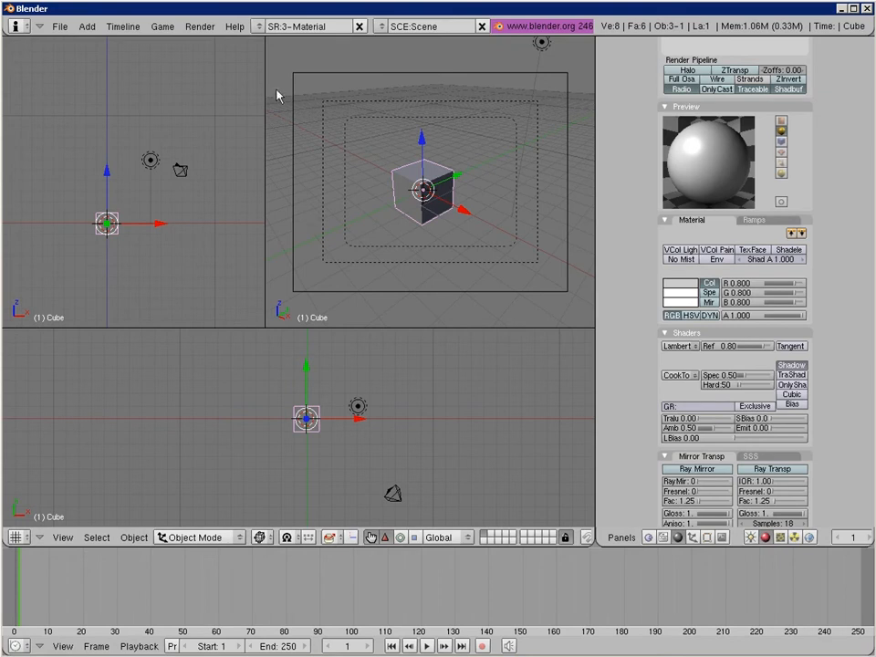
Pick 2-Model from the screen layout list to restore the top view
left_click(268, 30)
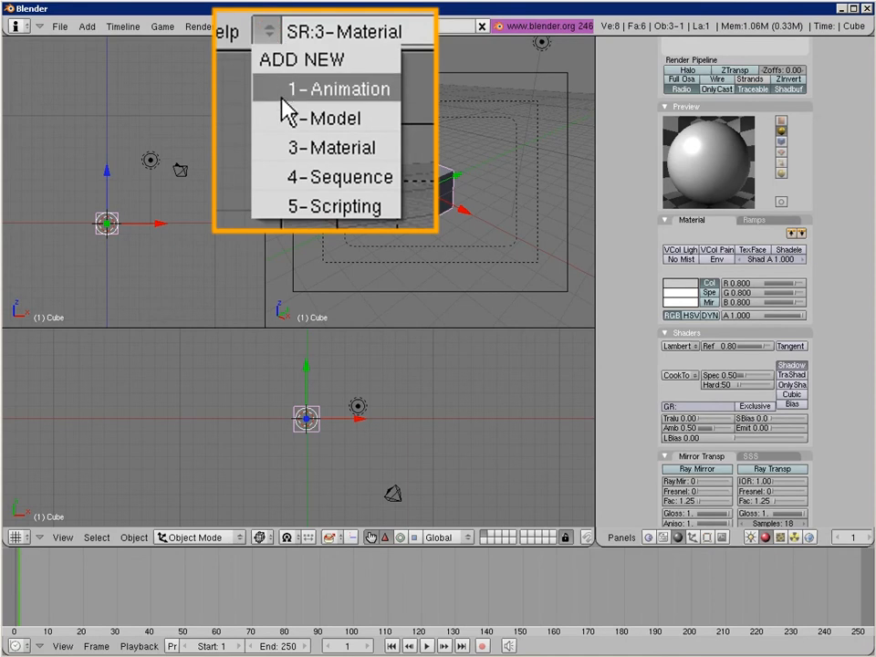
mouse_move(276, 131)
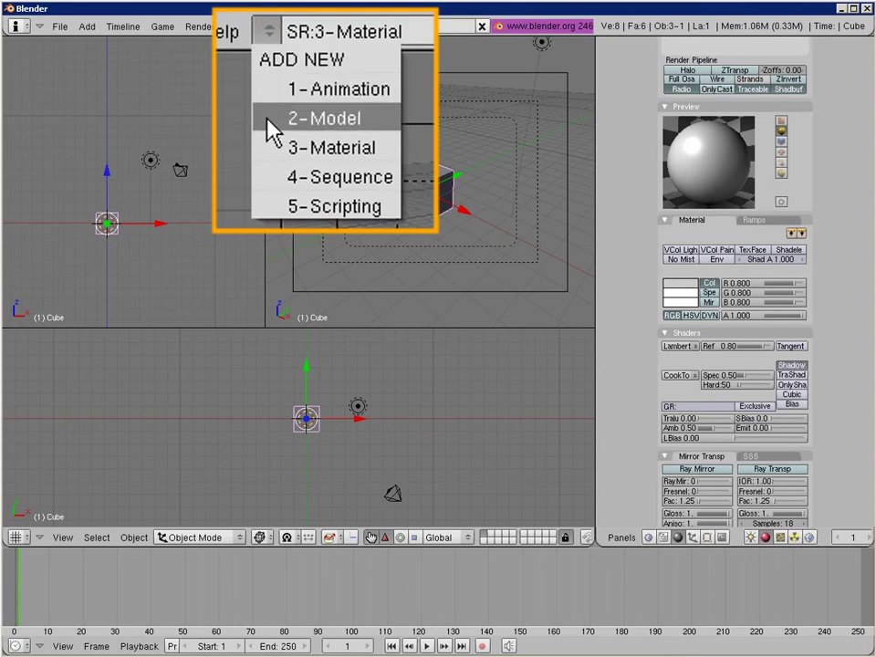
left_click(325, 119)
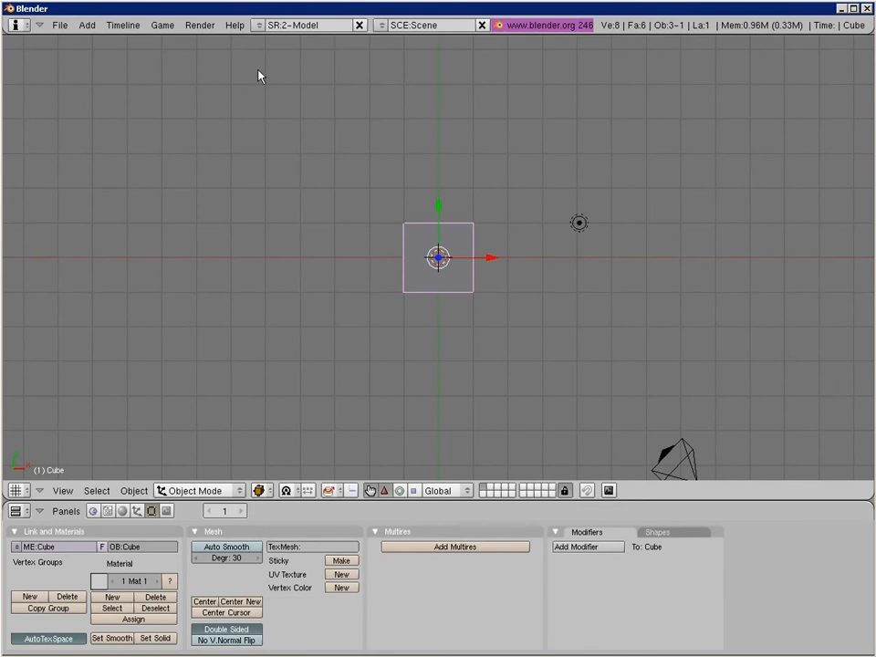
mouse_move(241, 35)
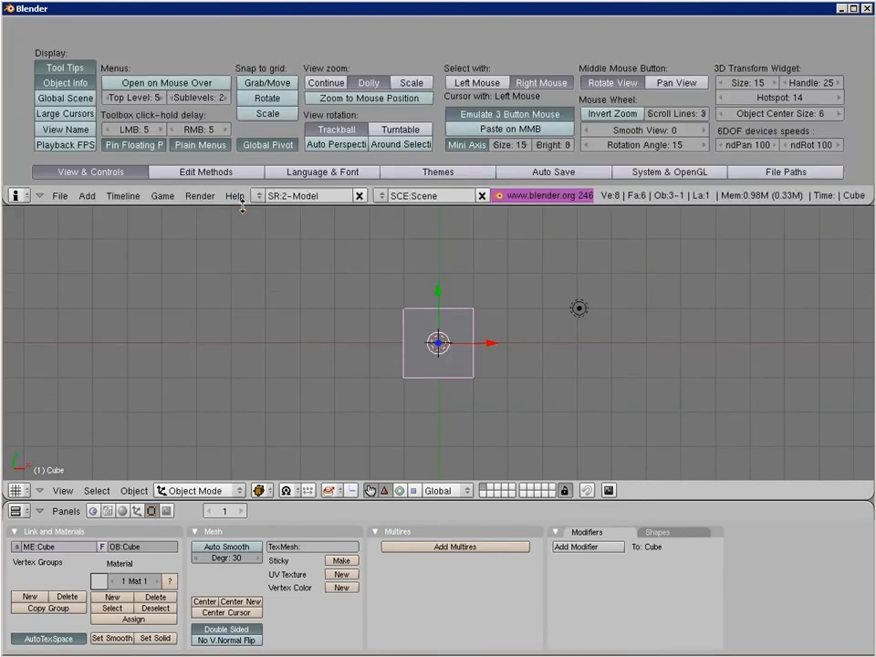
mouse_move(179, 178)
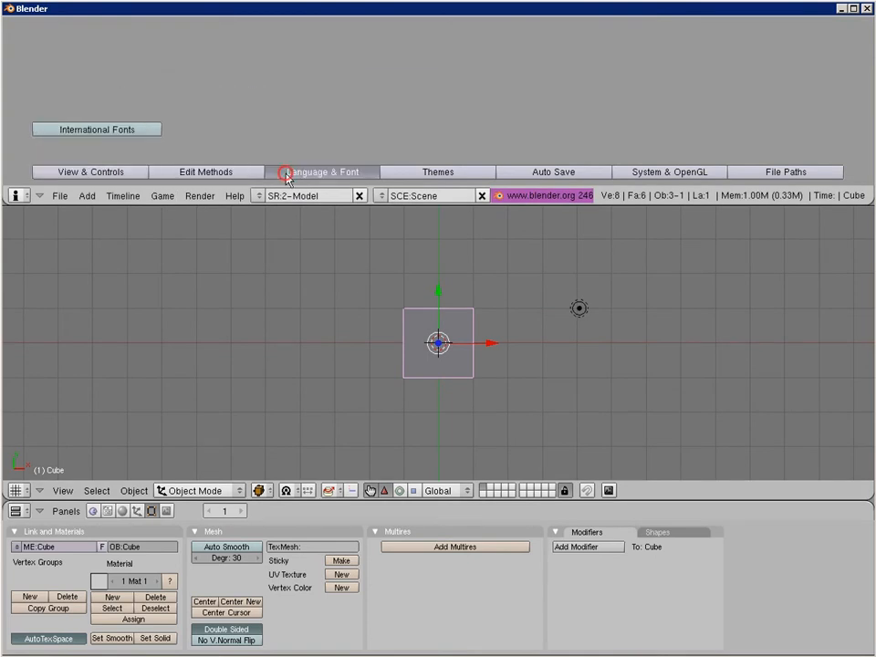
Browse the Language & Font, Themes and System & OpenGL preference tabs
left_click(438, 172)
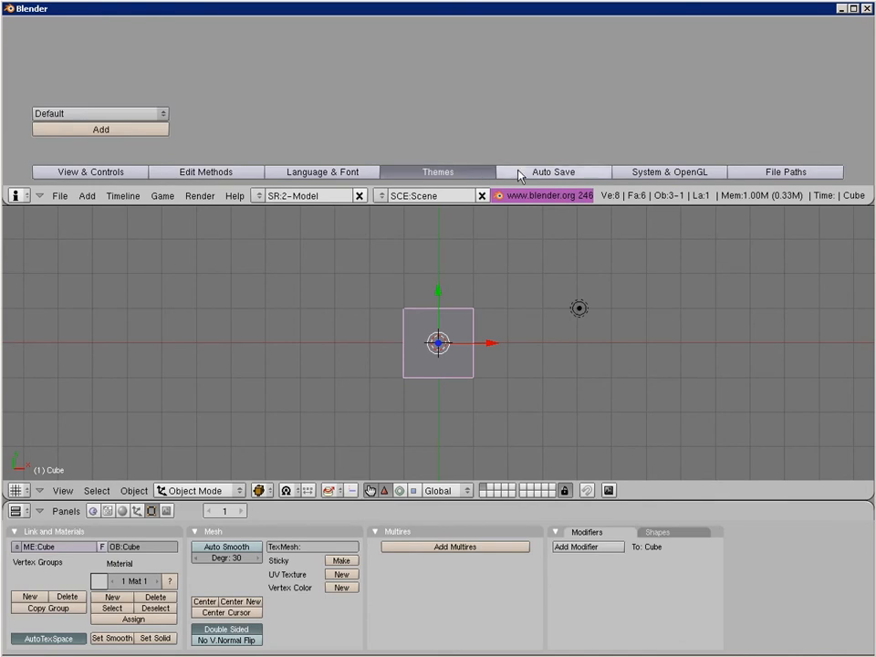
left_click(669, 171)
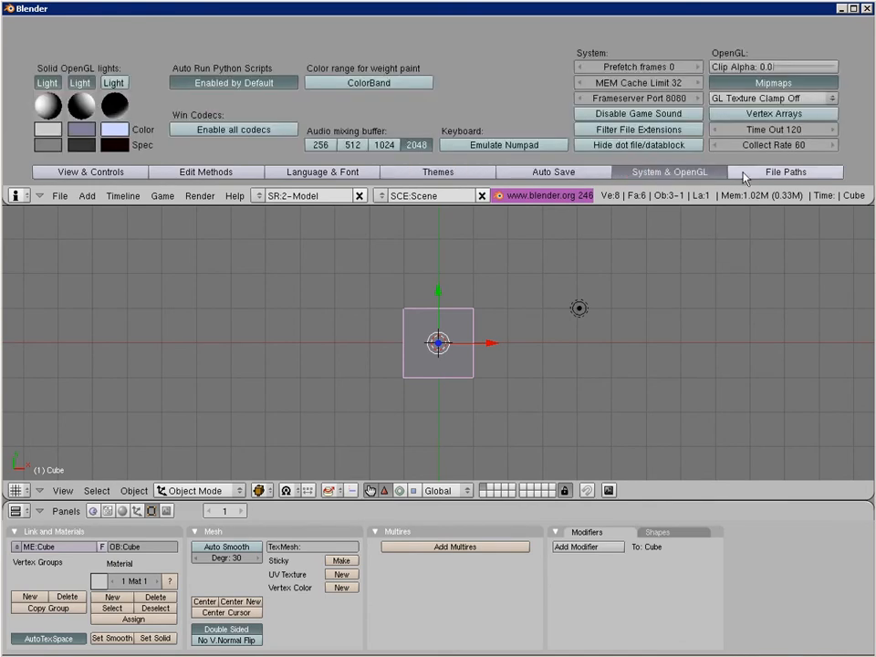
left_click(799, 172)
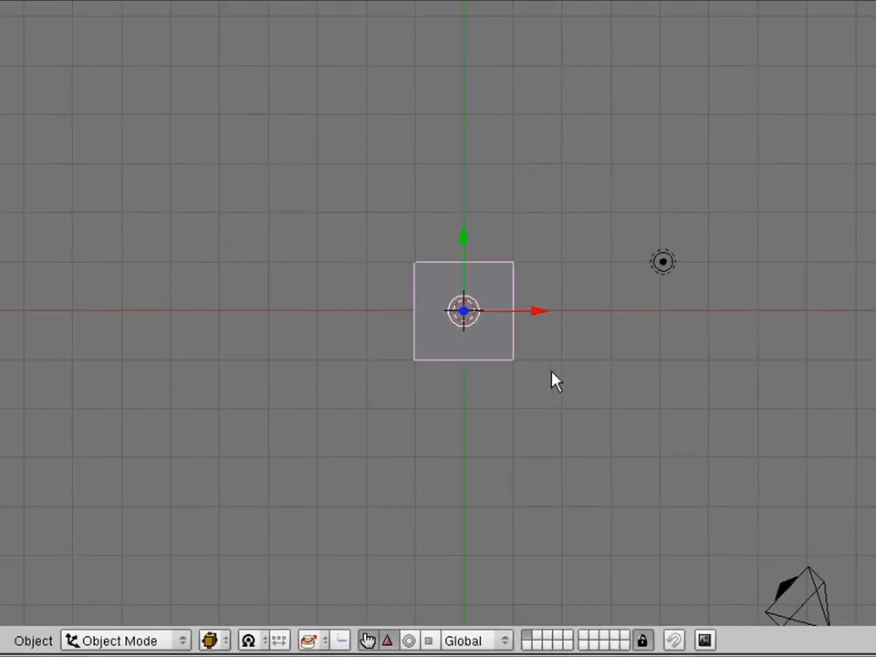
mouse_move(540, 378)
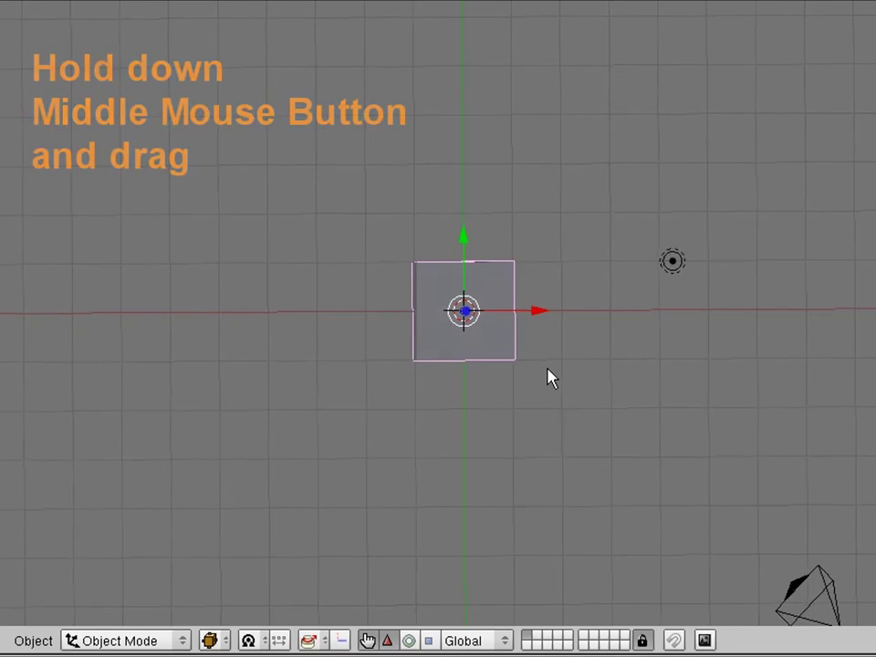
Orbit the view to an angled top-down perspective and zoom in on the cube
left_click_drag(547, 378, 625, 378)
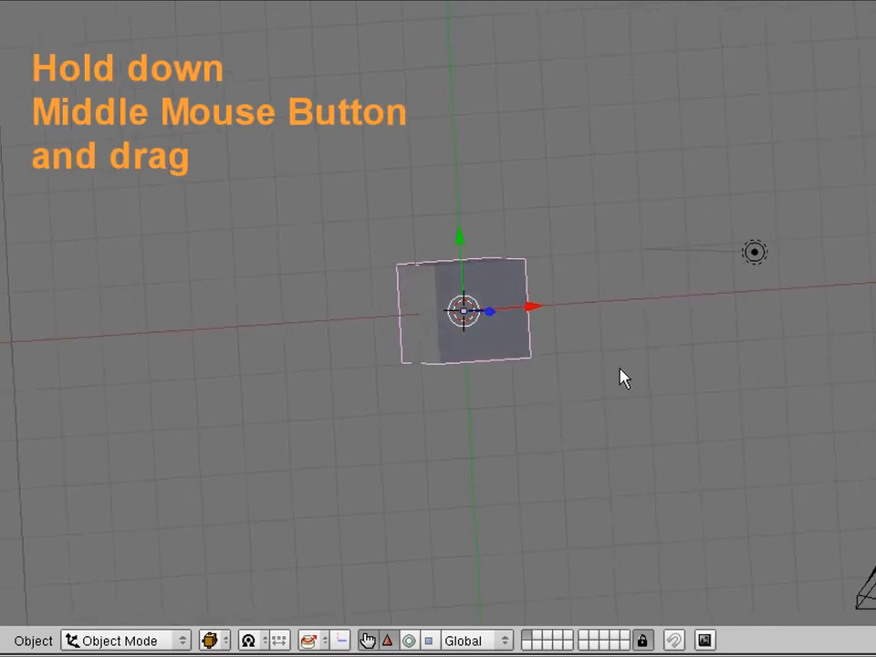
left_click_drag(625, 379, 620, 344)
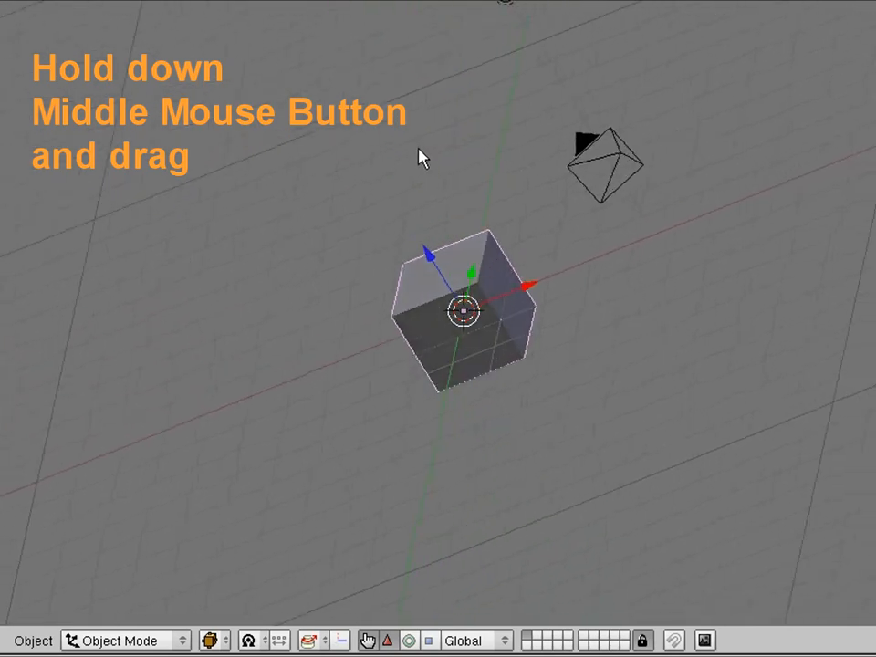
left_click_drag(420, 155, 290, 278)
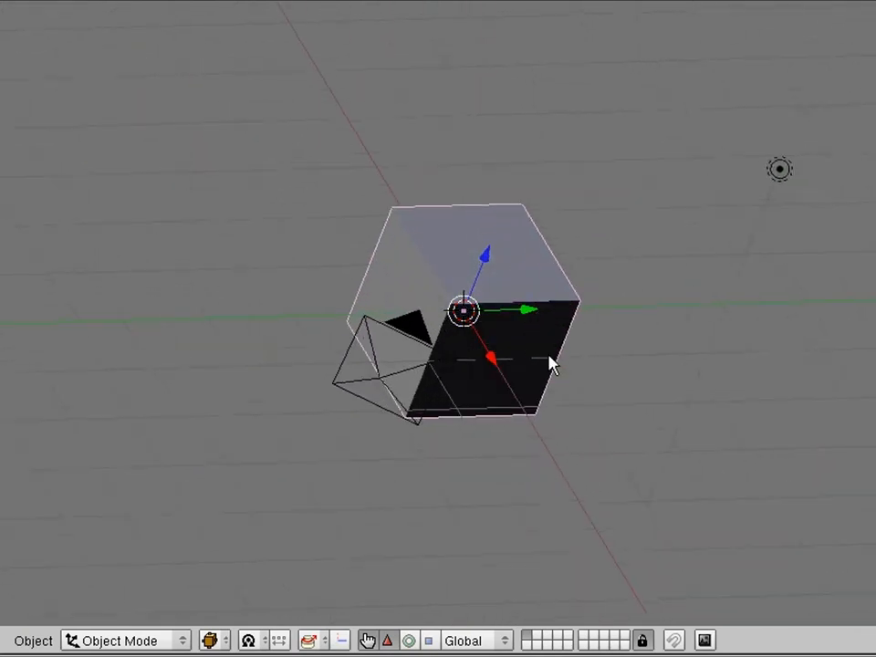
scroll("up", 3)
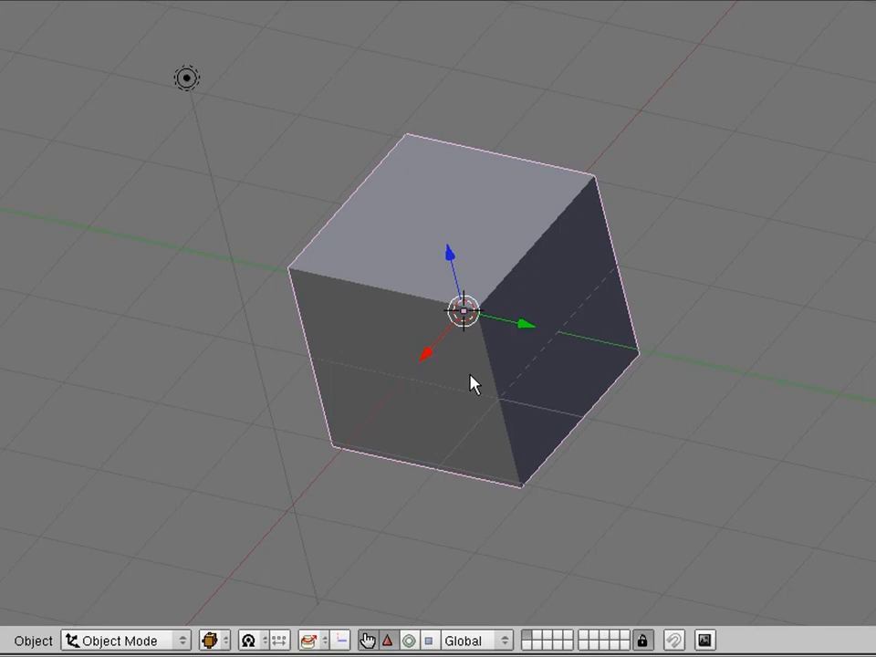
mouse_move(82, 183)
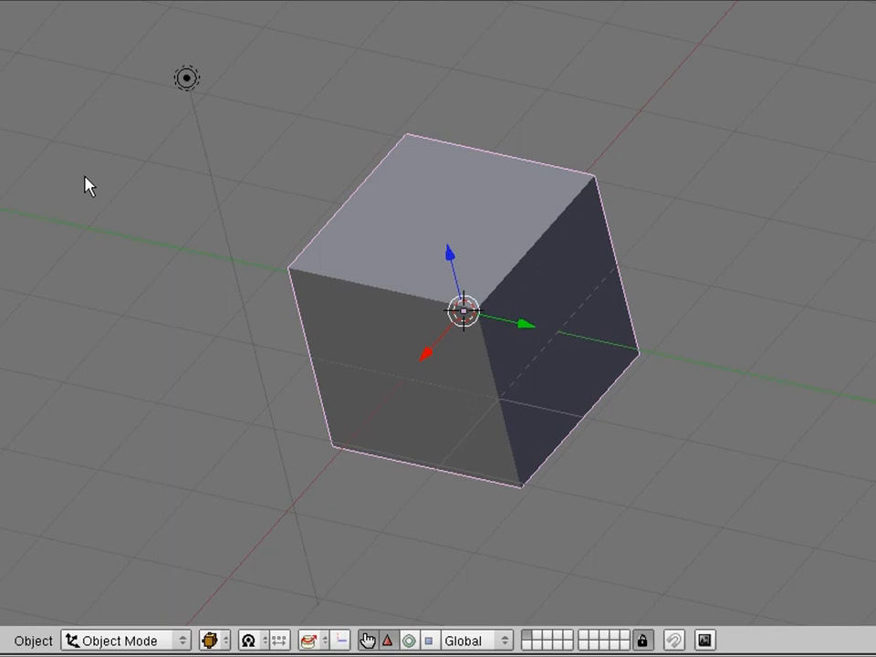
key("space")
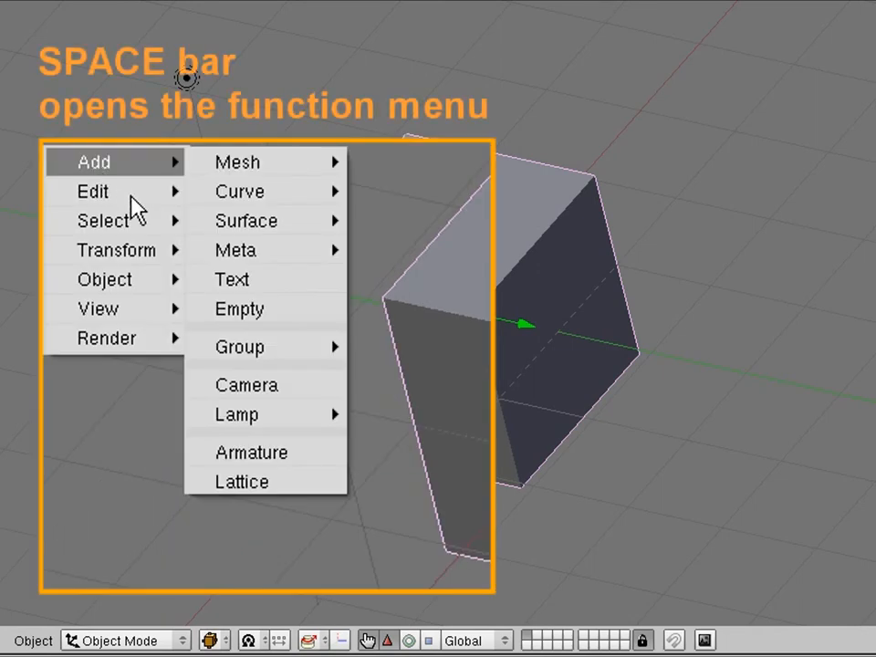
mouse_move(103, 220)
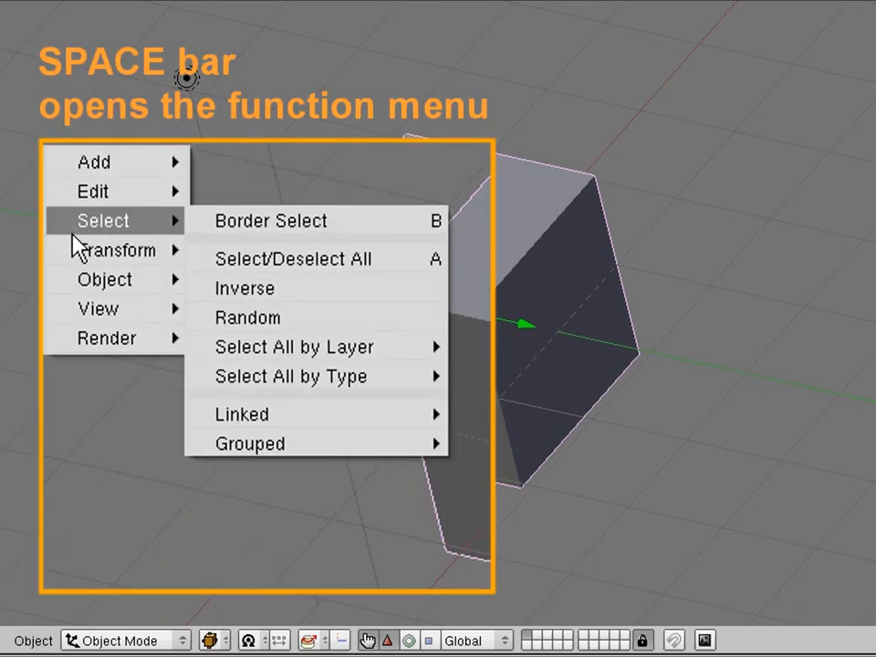
mouse_move(103, 279)
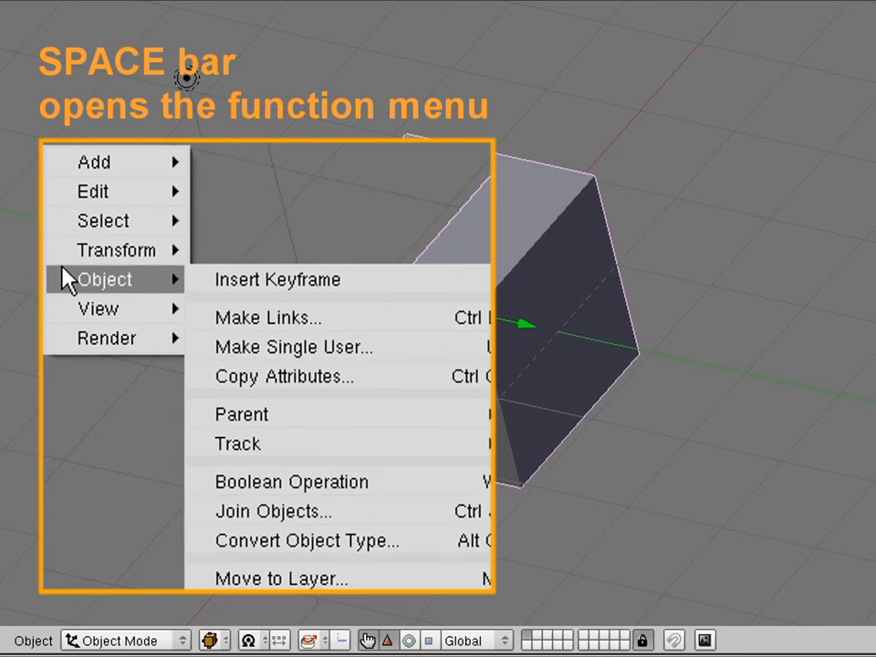
mouse_move(103, 220)
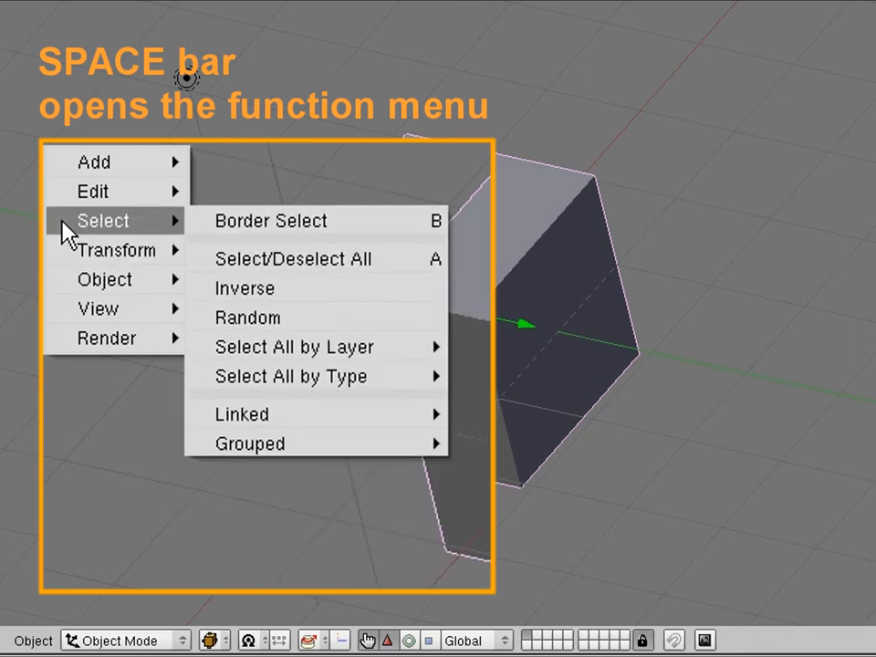
mouse_move(92, 190)
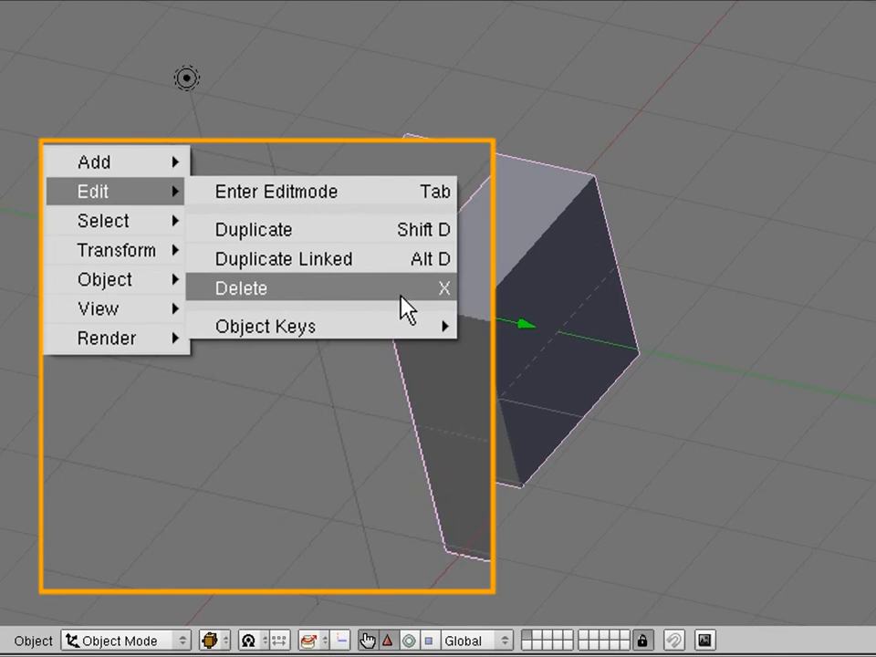
mouse_move(447, 310)
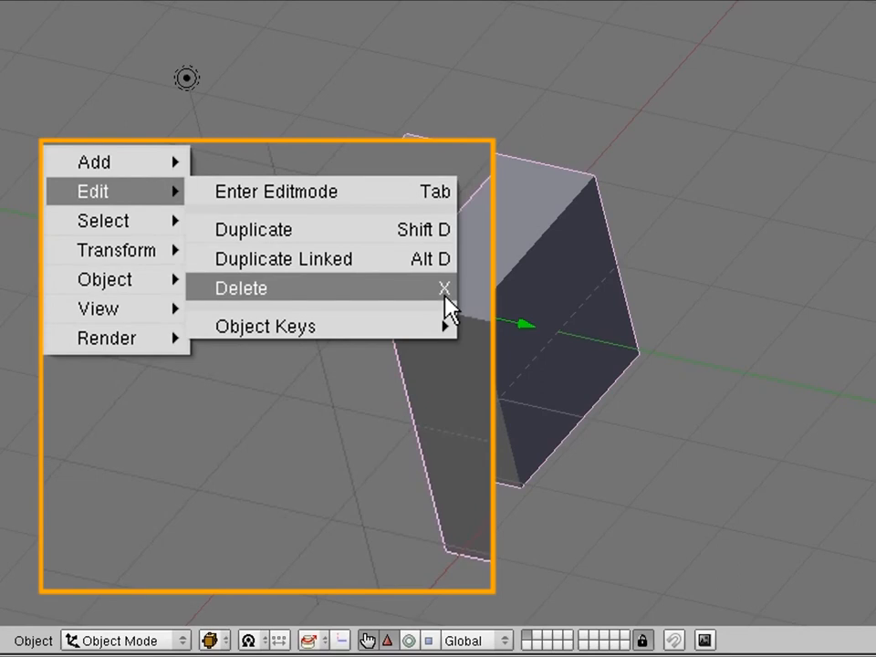
mouse_move(449, 263)
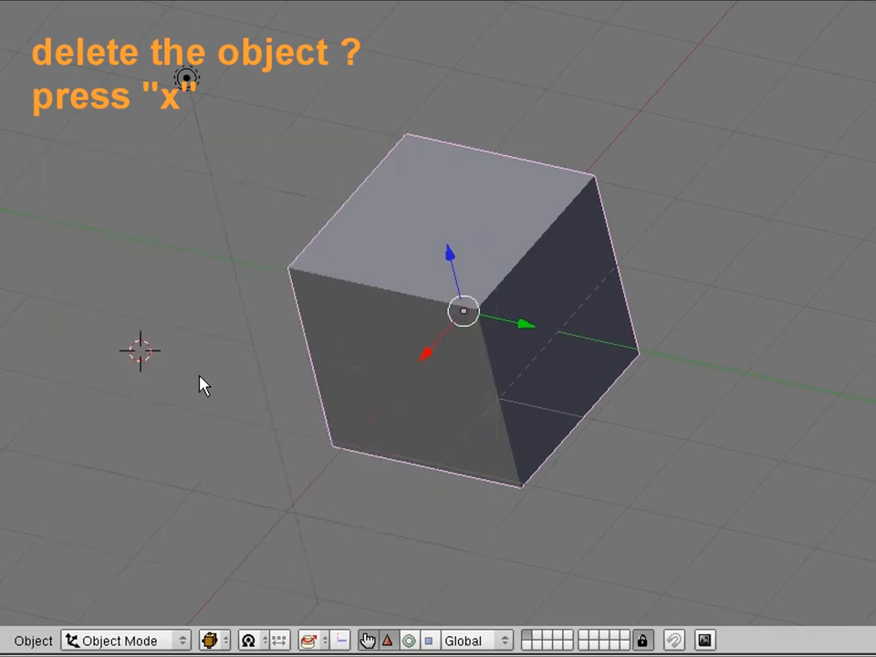
mouse_move(444, 330)
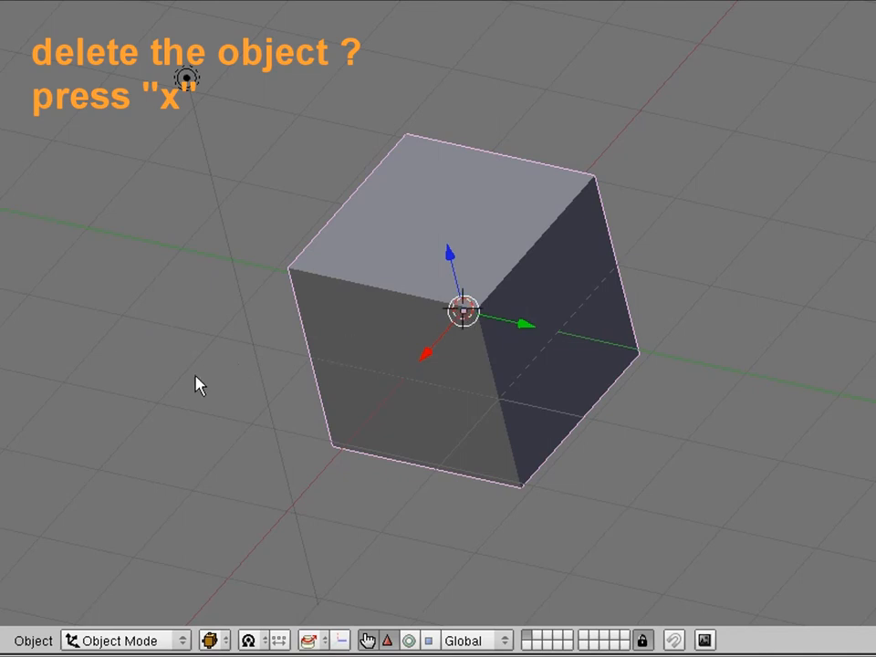
mouse_move(180, 372)
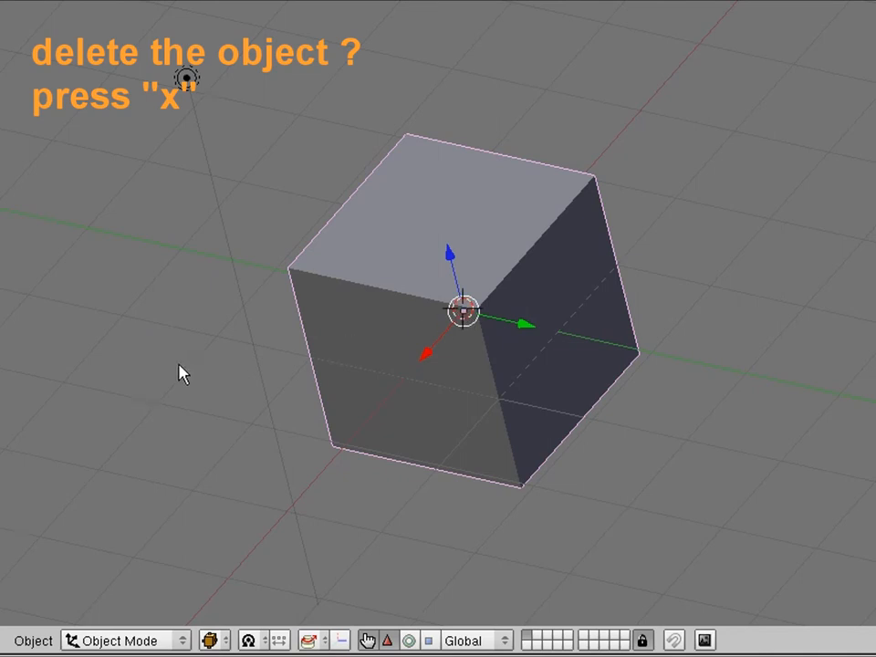
mouse_move(164, 374)
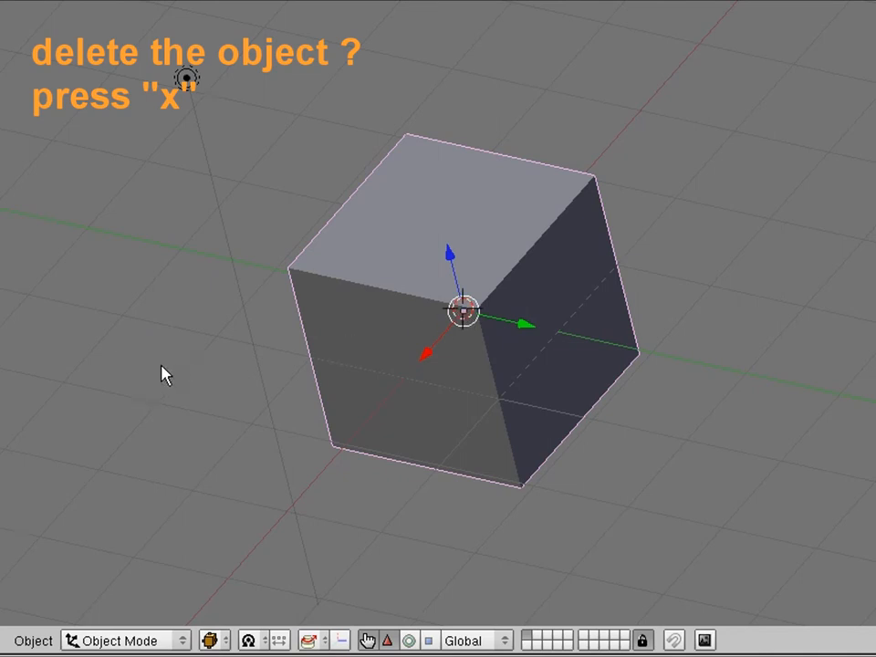
Erase the selected cube with X and confirm 'Erase selected Object(s)'
key("x")
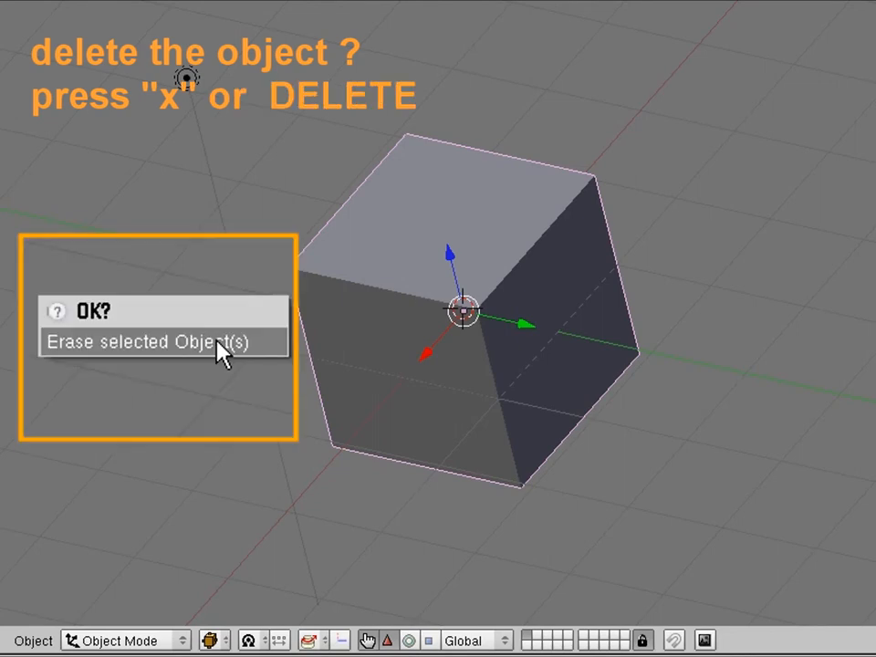
mouse_move(267, 353)
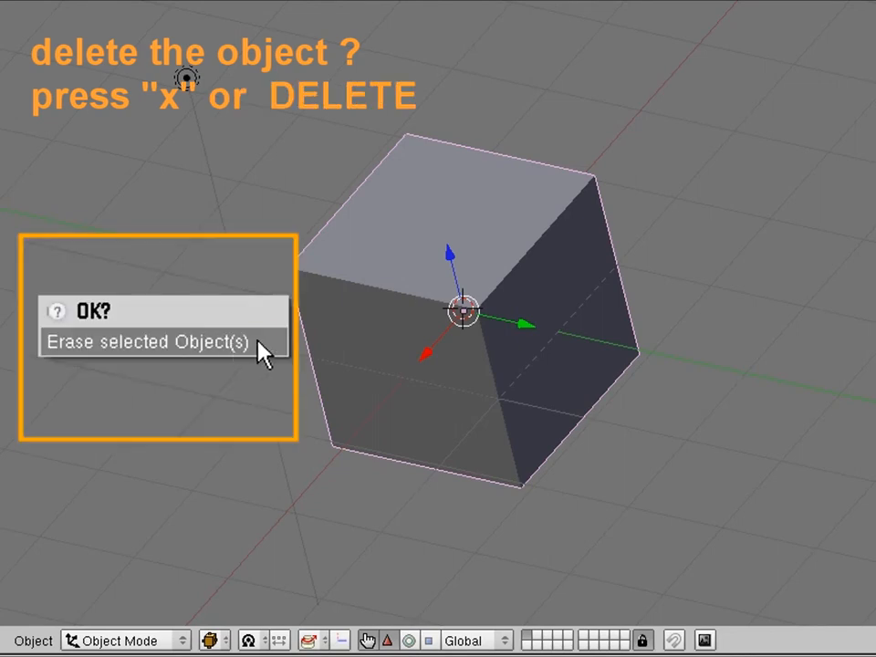
left_click(160, 341)
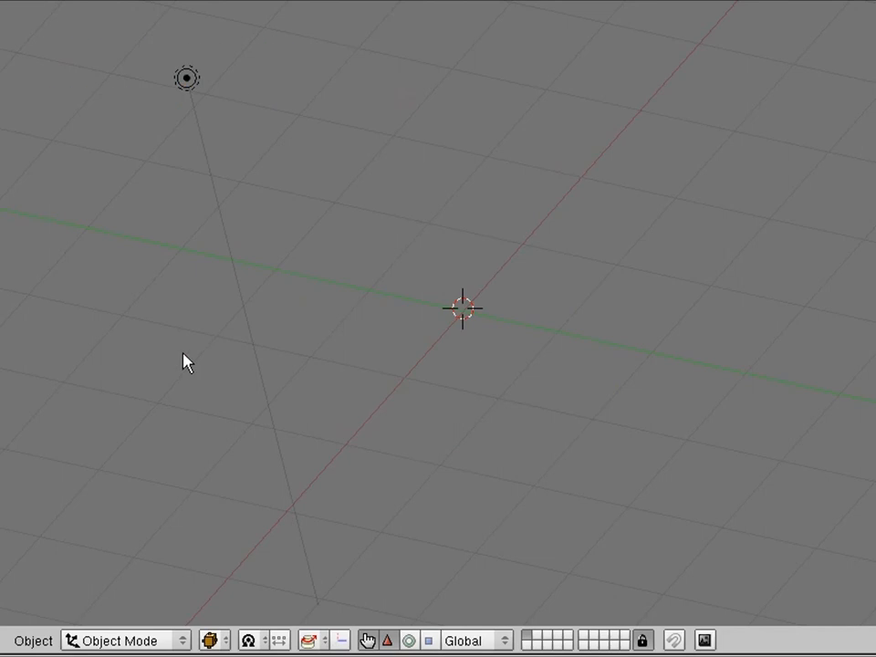
mouse_move(124, 295)
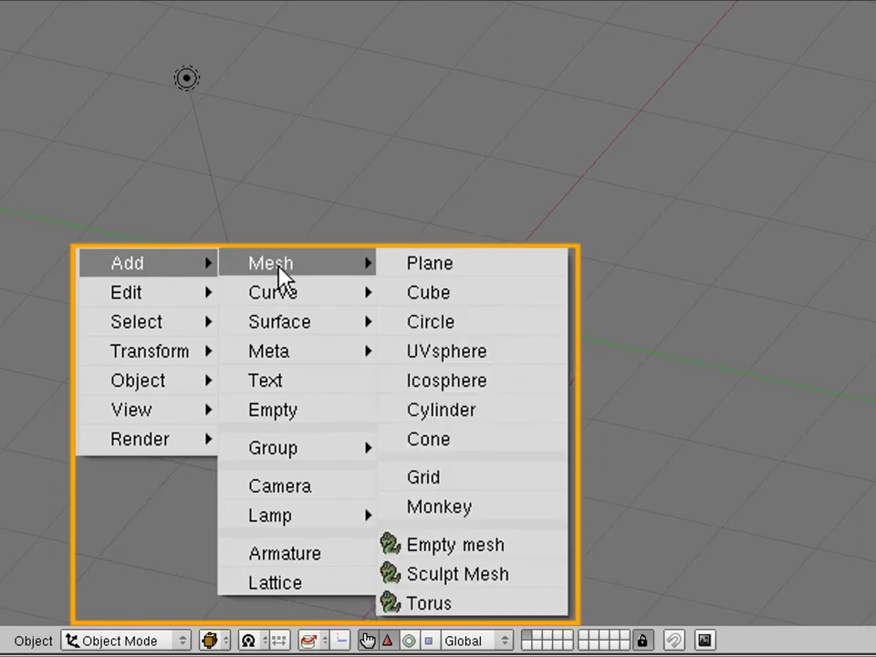
mouse_move(359, 275)
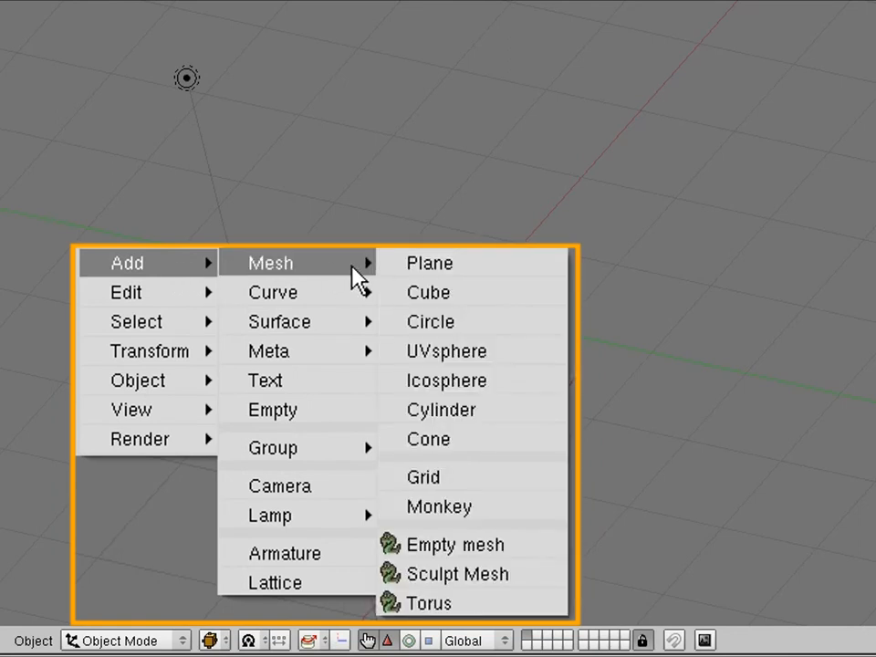
mouse_move(522, 300)
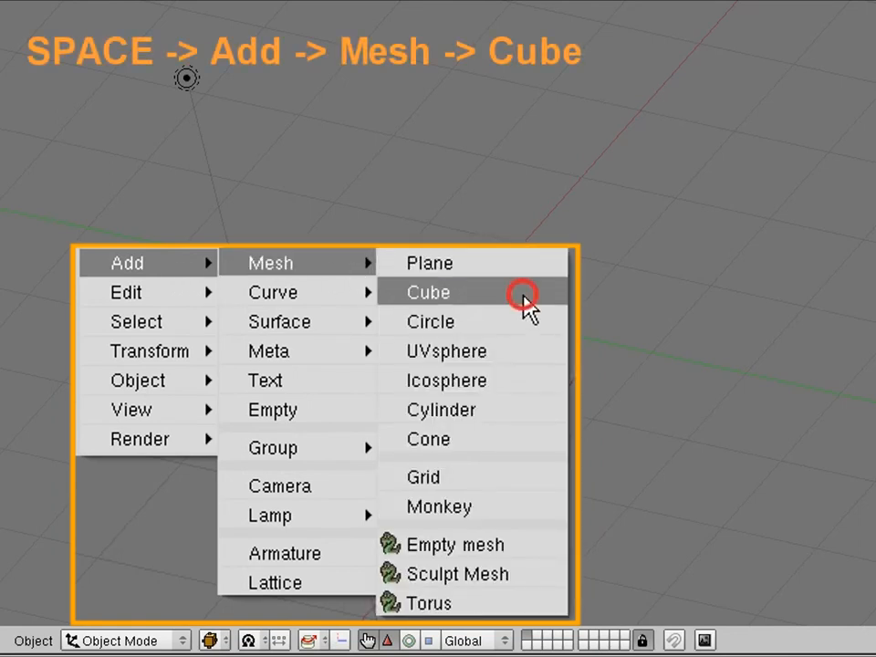
Add a Cube mesh from the Add > Mesh menu
left_click(427, 291)
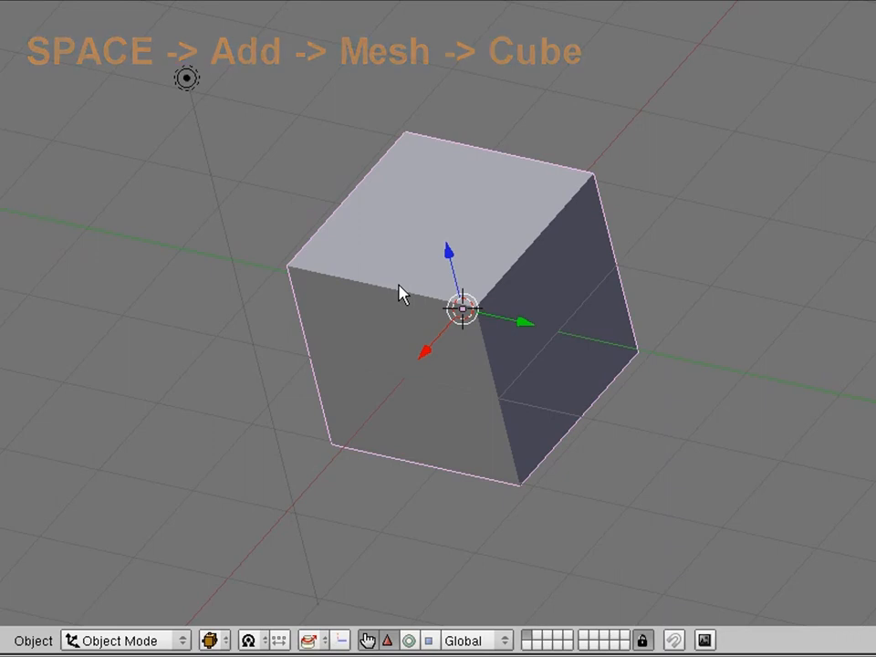
mouse_move(214, 335)
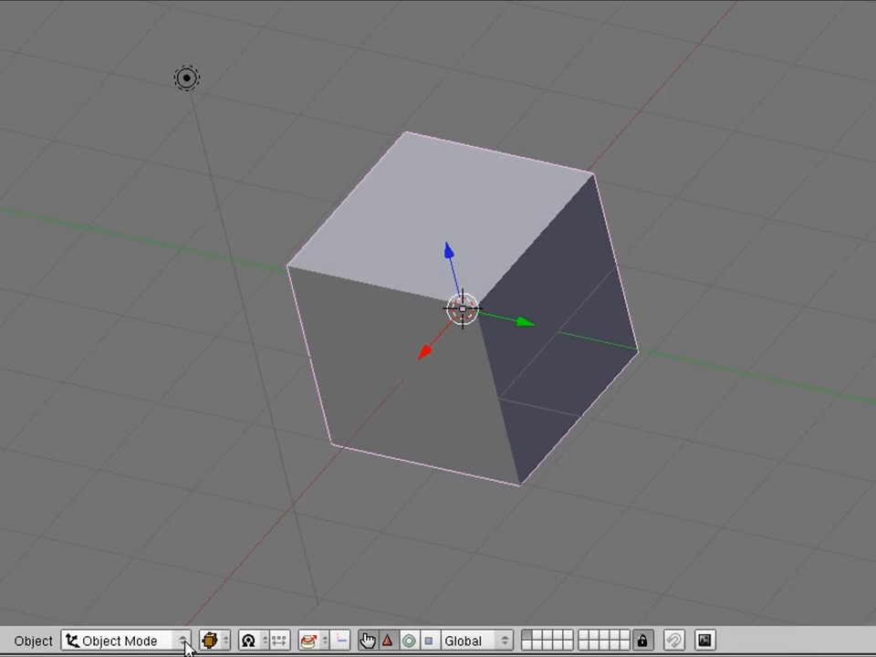
Switch the new cube to Edit Mode from the mode dropdown
left_click(128, 638)
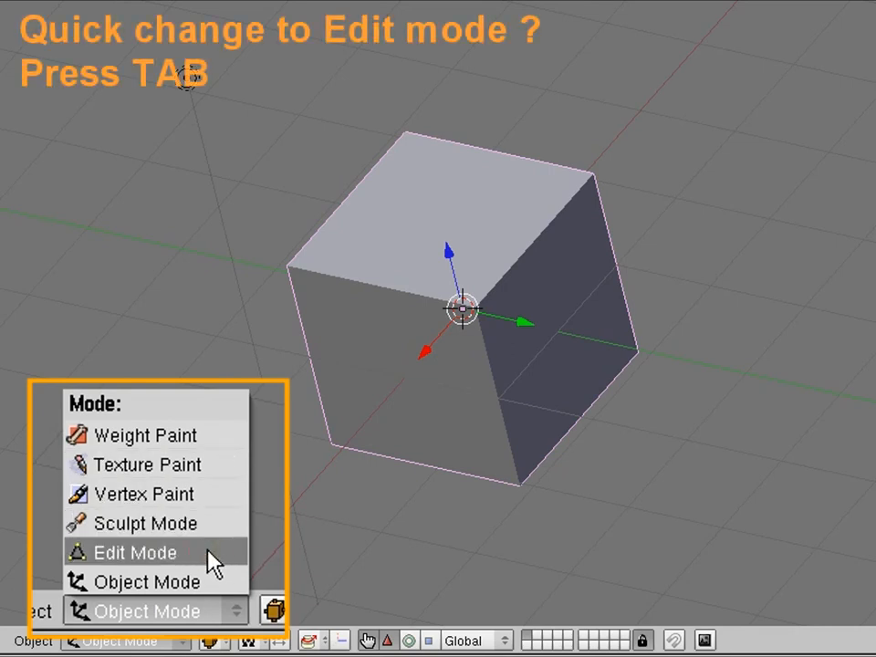
left_click(136, 551)
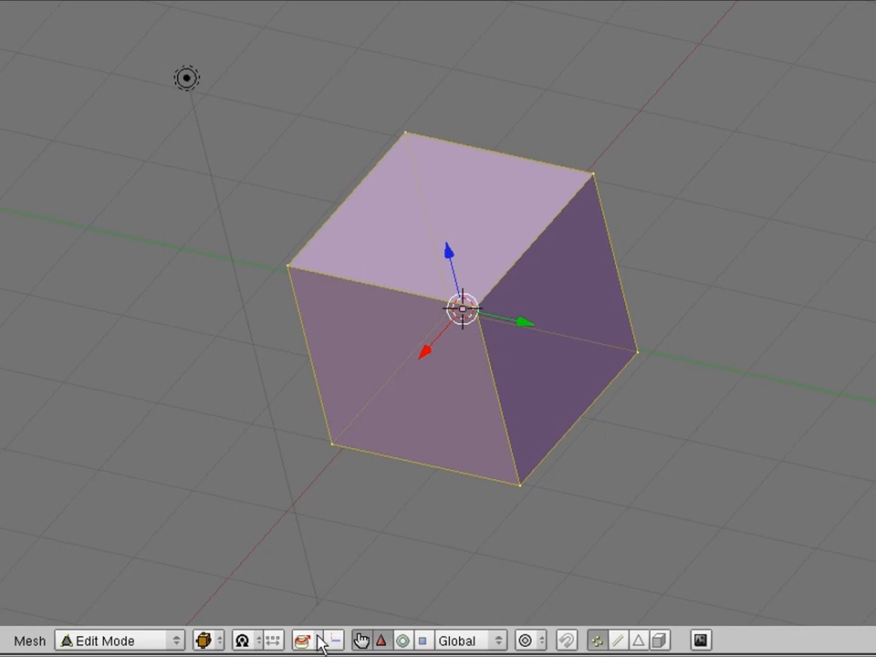
left_click(307, 638)
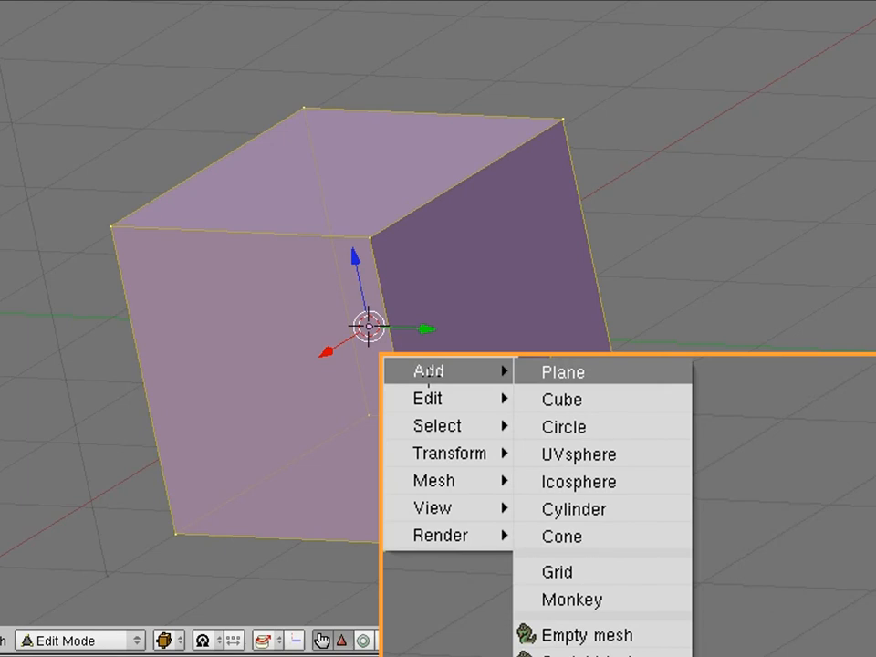
mouse_move(438, 425)
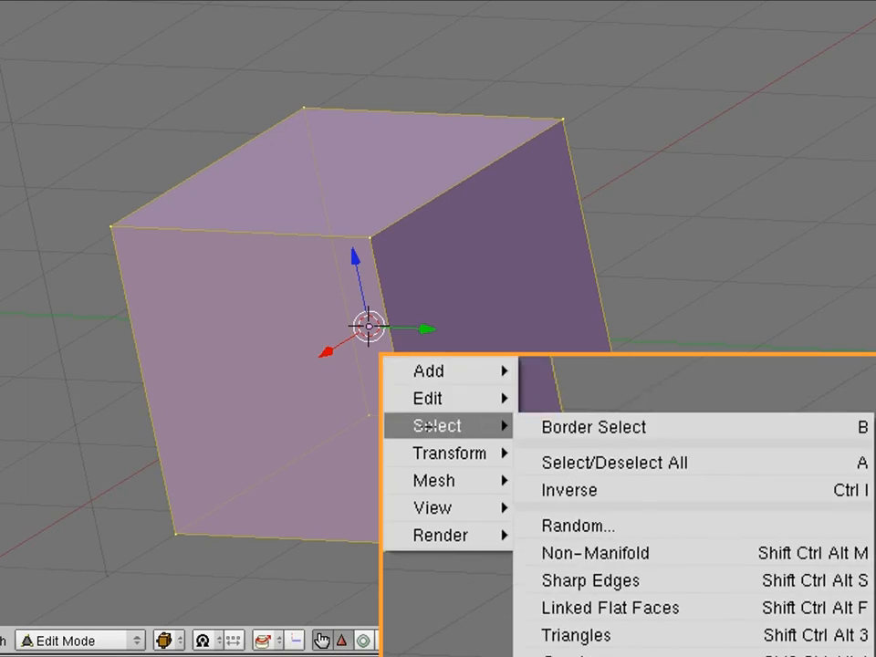
mouse_move(754, 474)
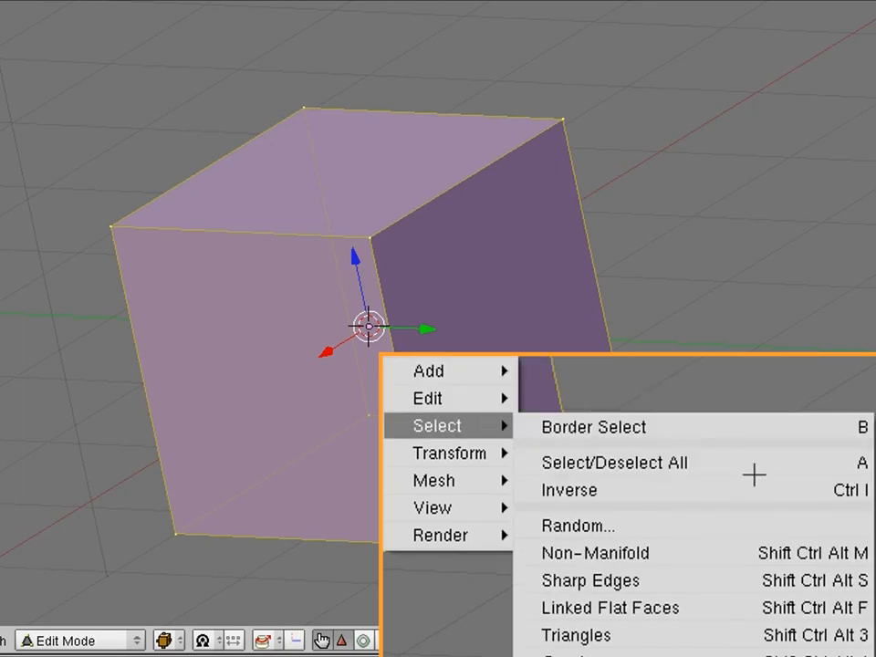
mouse_move(616, 463)
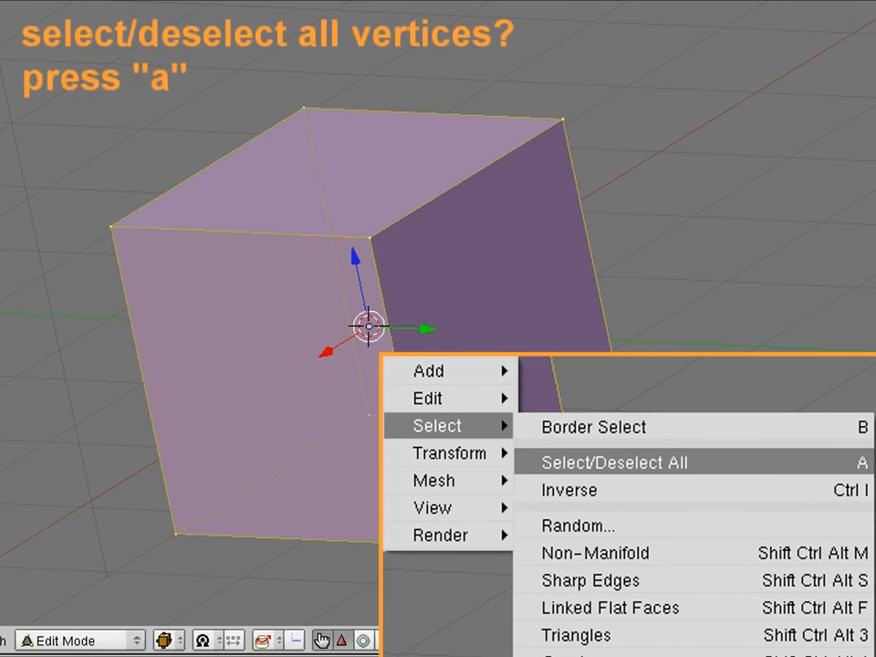
Apply Select/Deselect All to clear the cube's vertex selection
left_click(614, 461)
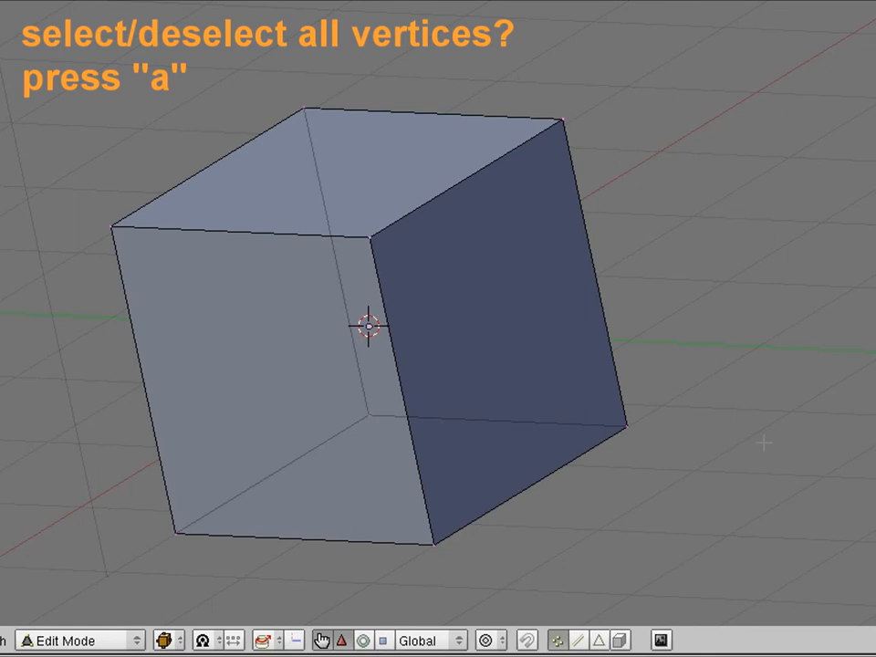
mouse_move(764, 443)
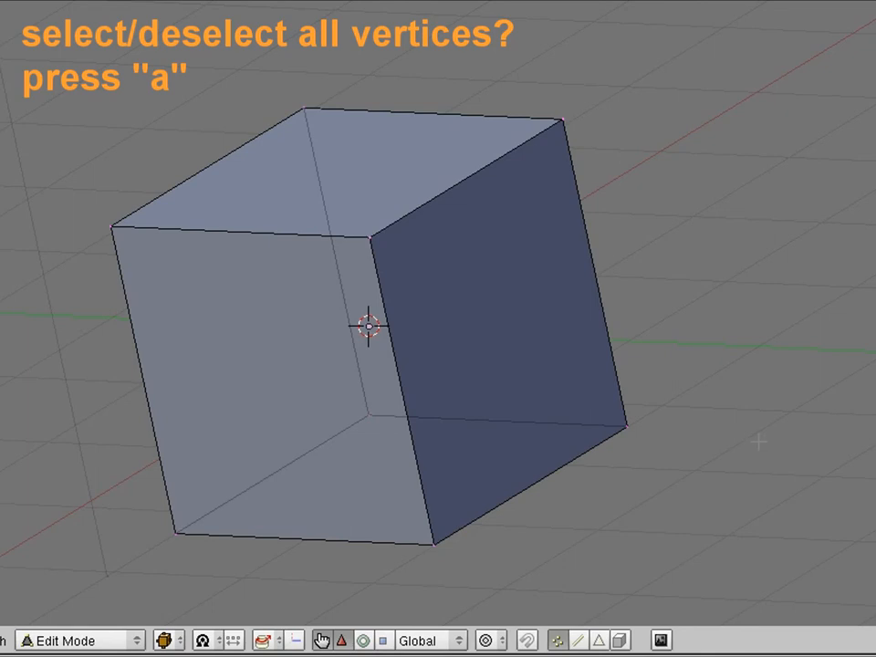
mouse_move(750, 442)
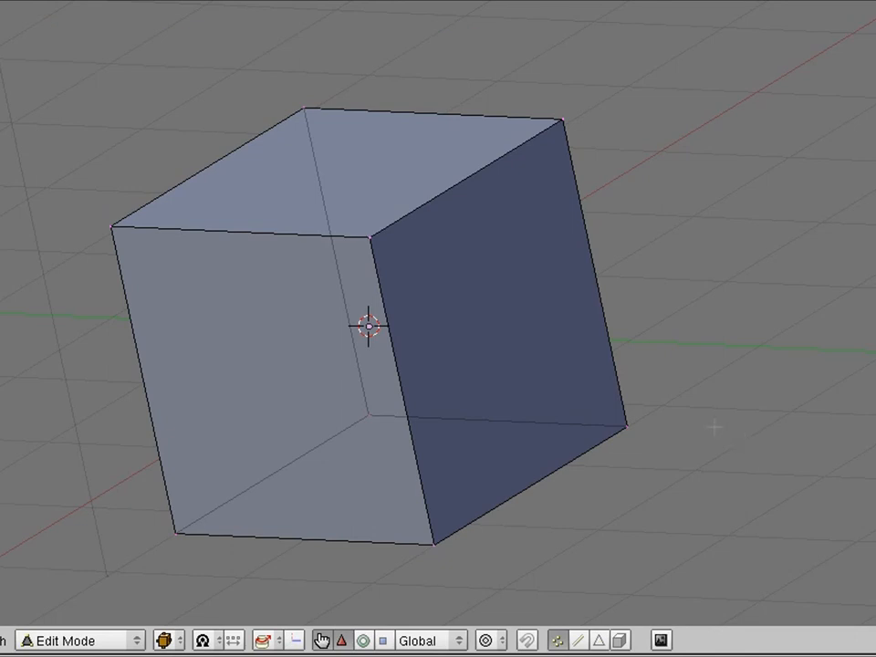
mouse_move(430, 208)
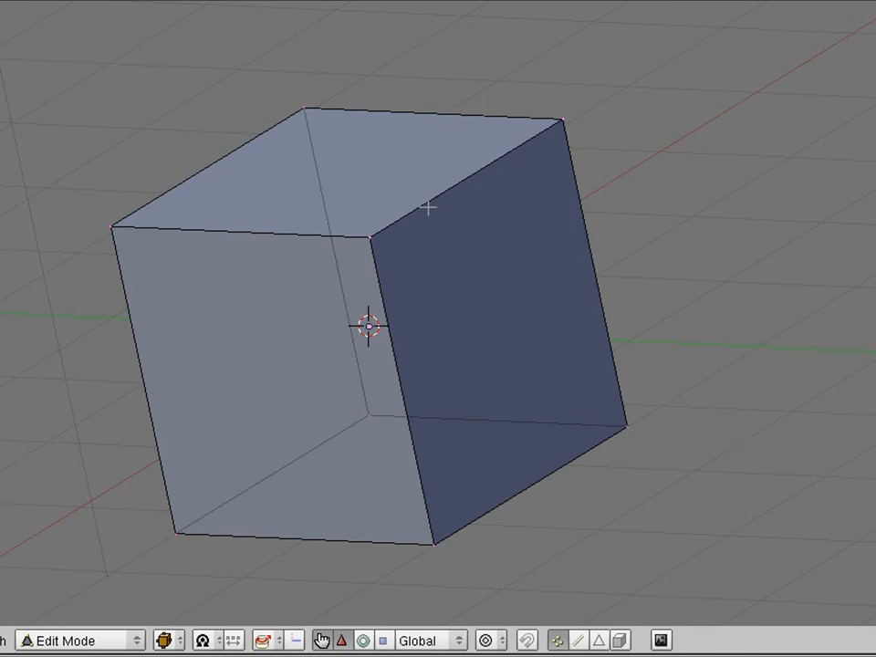
mouse_move(378, 242)
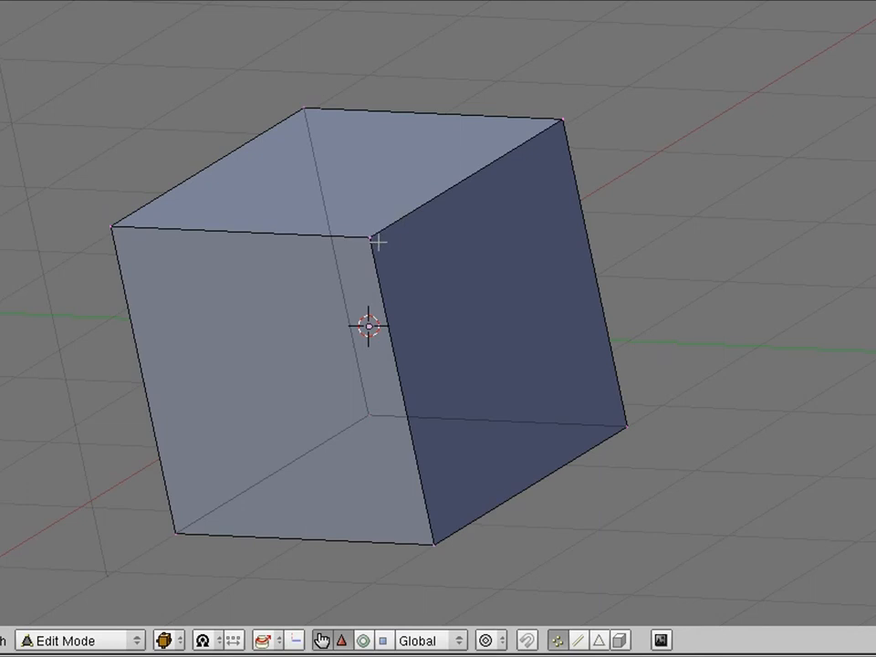
Select the cube's four upper vertices forming its top face
left_click(379, 240)
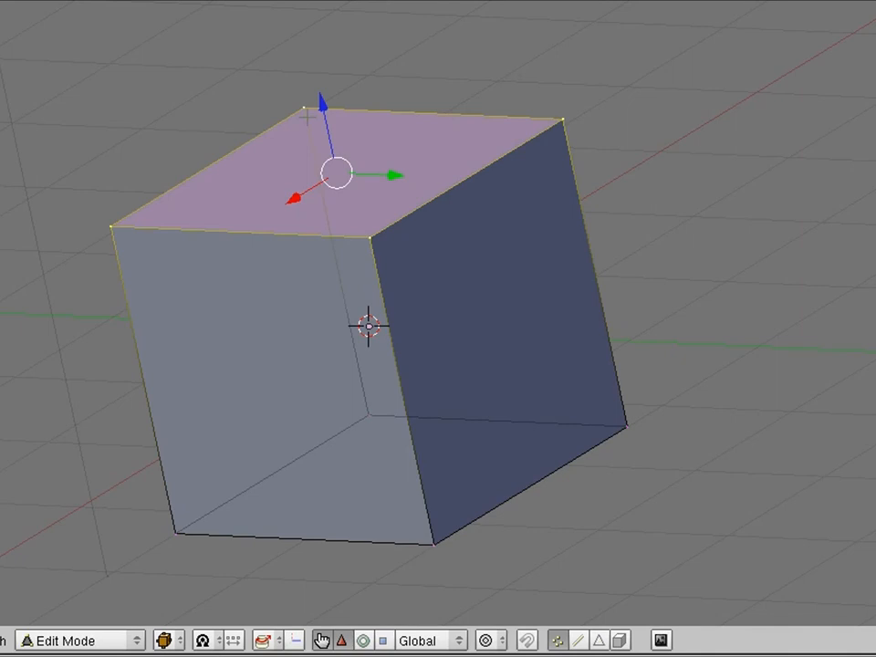
mouse_move(460, 190)
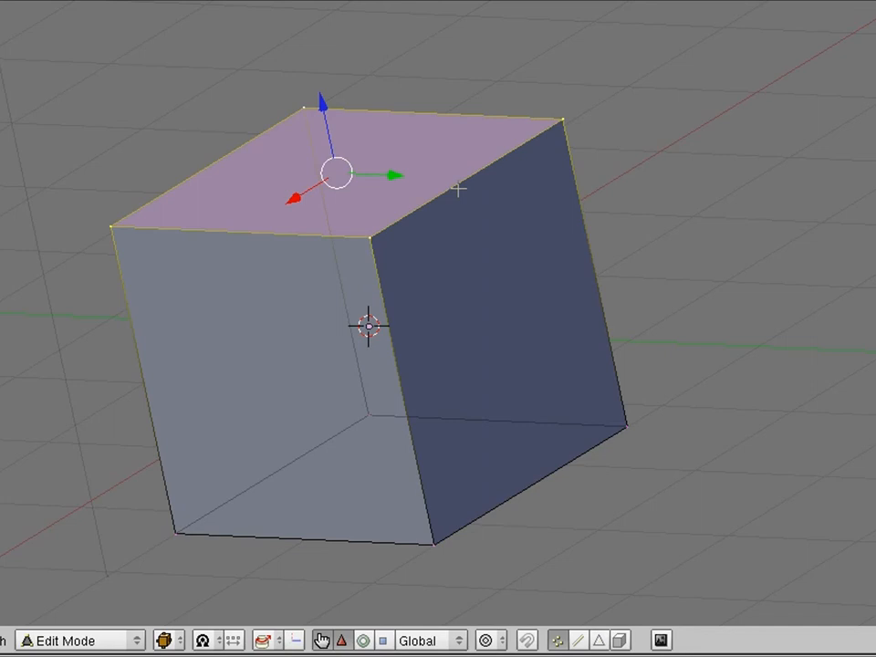
Start a Grab/Move on the cube's selected top face from the toolbox Transform menu
scroll("down", 3)
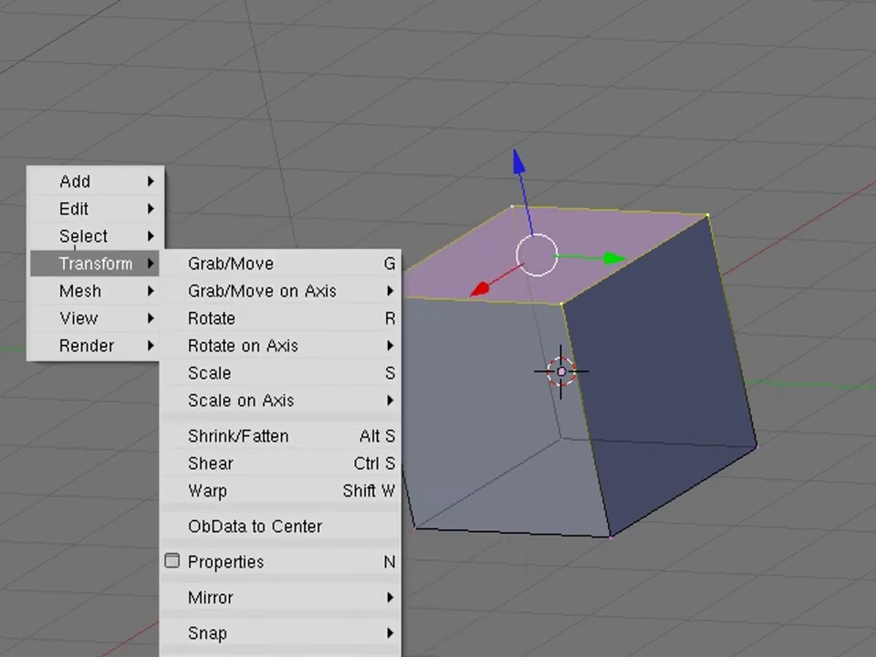
mouse_move(230, 263)
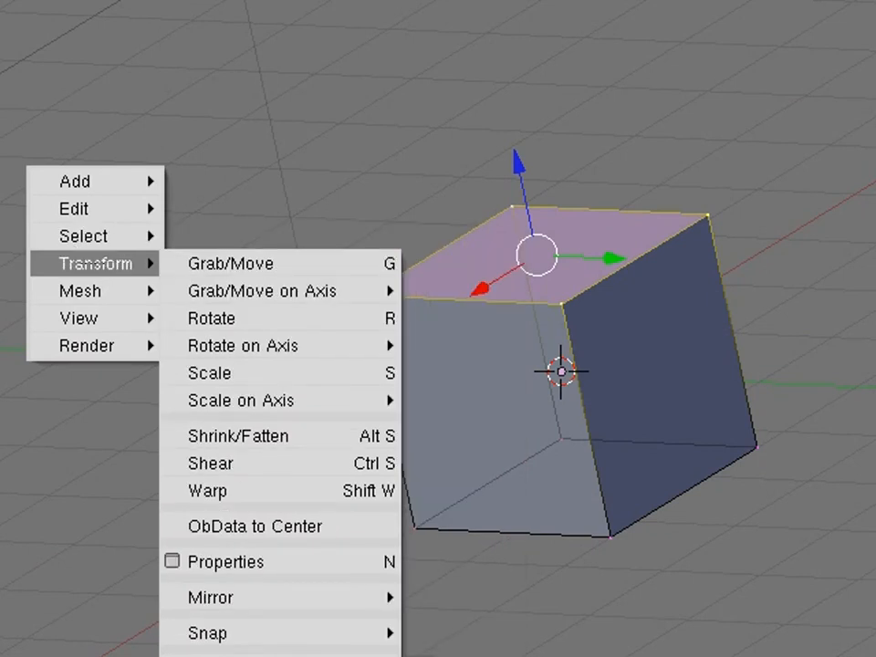
mouse_move(231, 263)
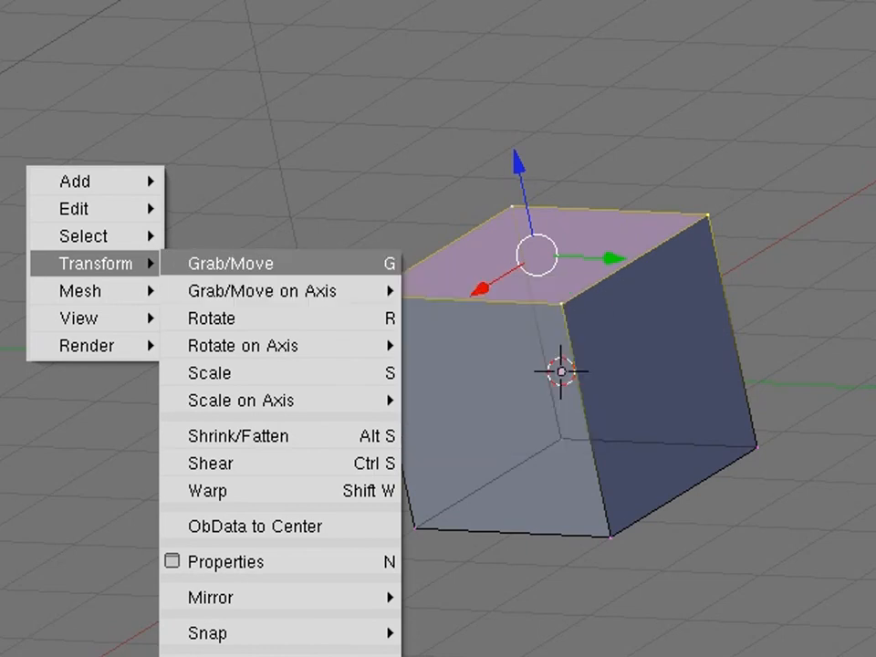
left_click(230, 263)
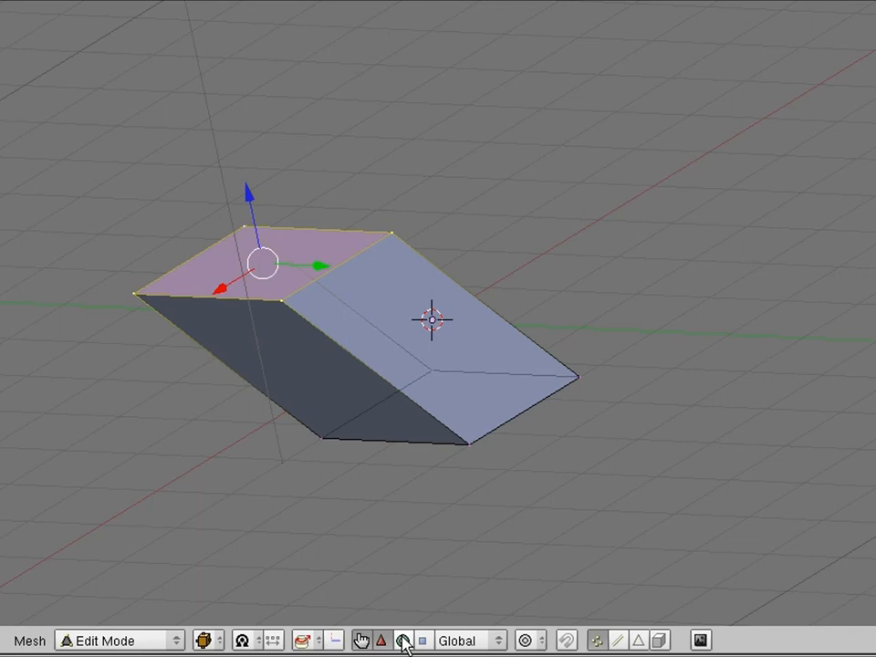
Switch the manipulator to rotation handles, then scaling handles, to reshape the top face
left_click(403, 637)
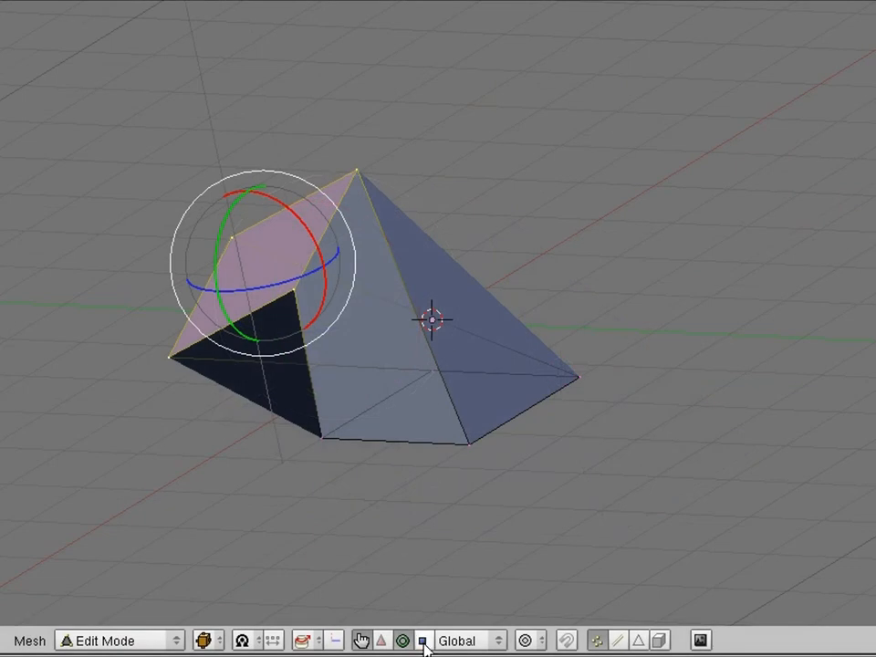
left_click(410, 639)
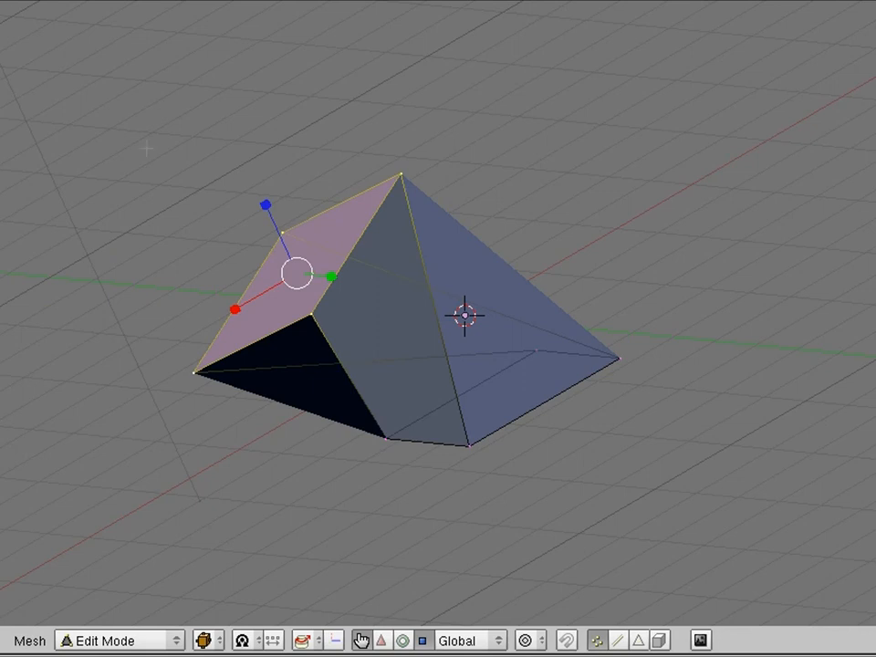
Undo the twisting edits with Edit > Undo, leaving the Transform submenu showing
left_click(104, 136)
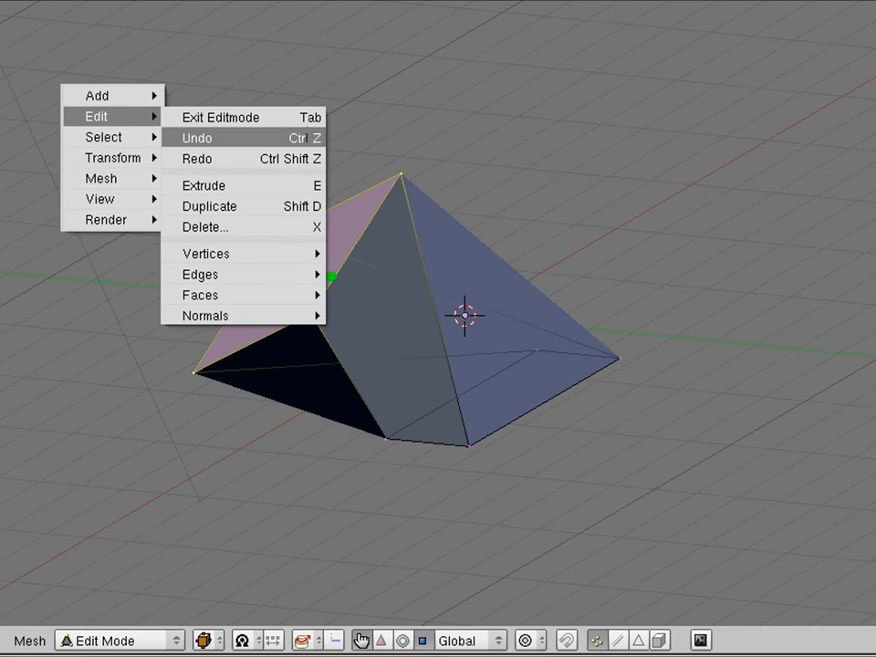
mouse_move(365, 137)
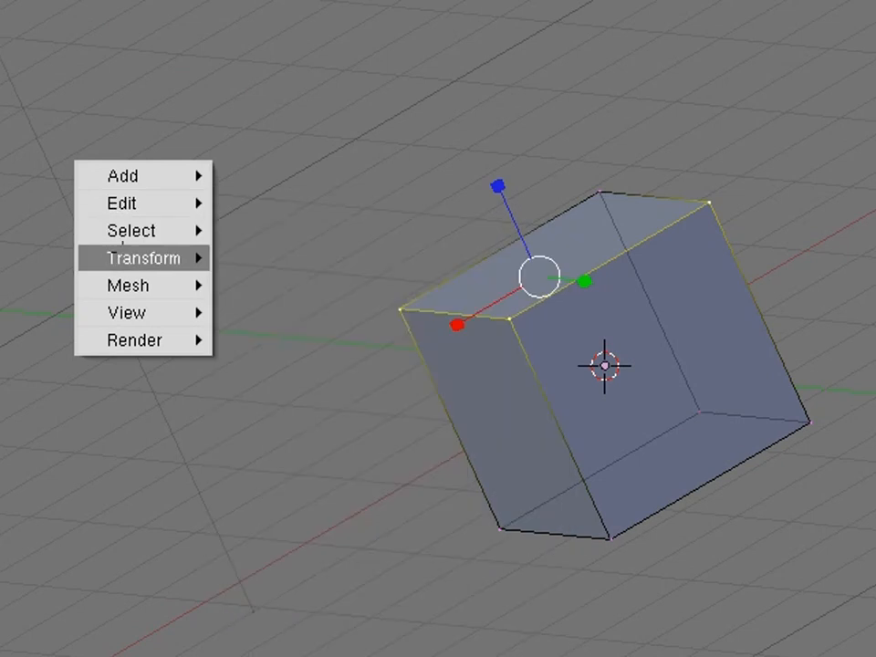
left_click(146, 257)
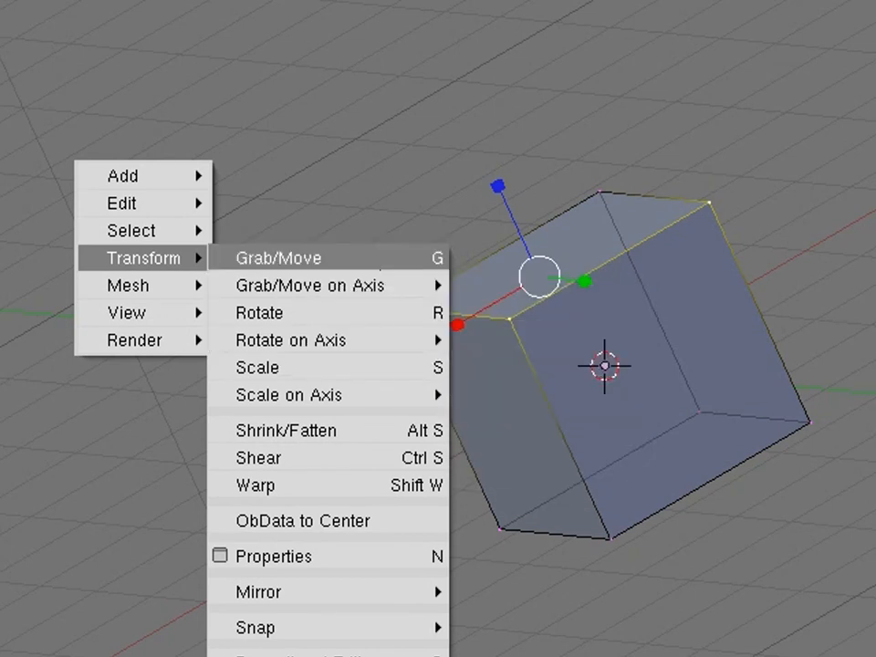
Move the top vertices with Grab/Move, then rotate them with R to taper the block
left_click(278, 258)
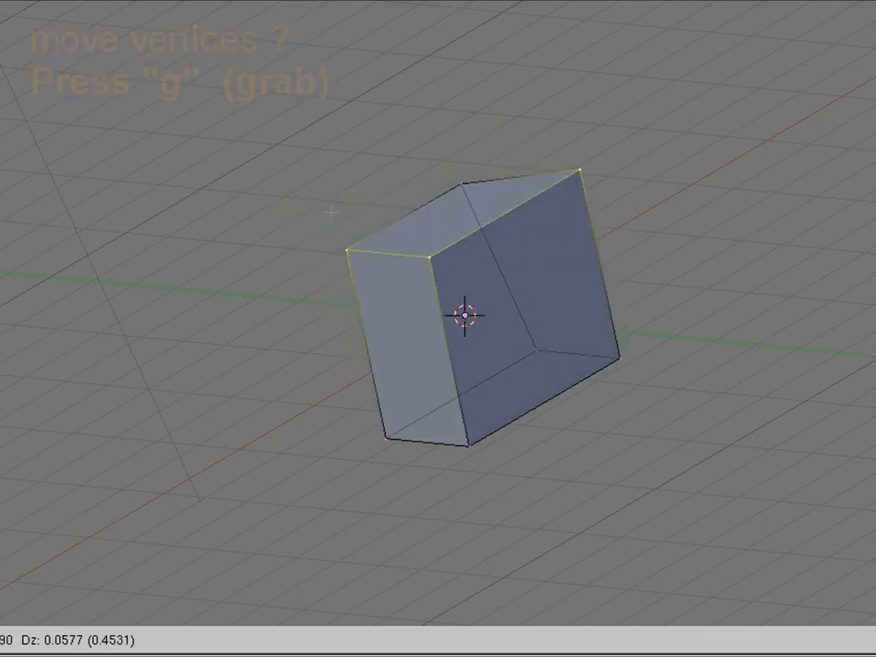
key("s")
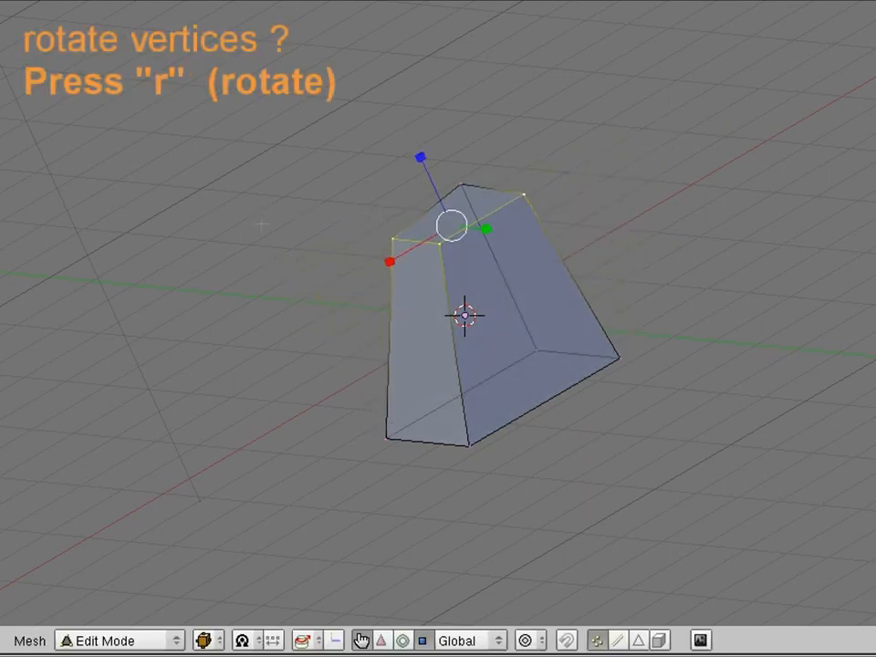
key("r")
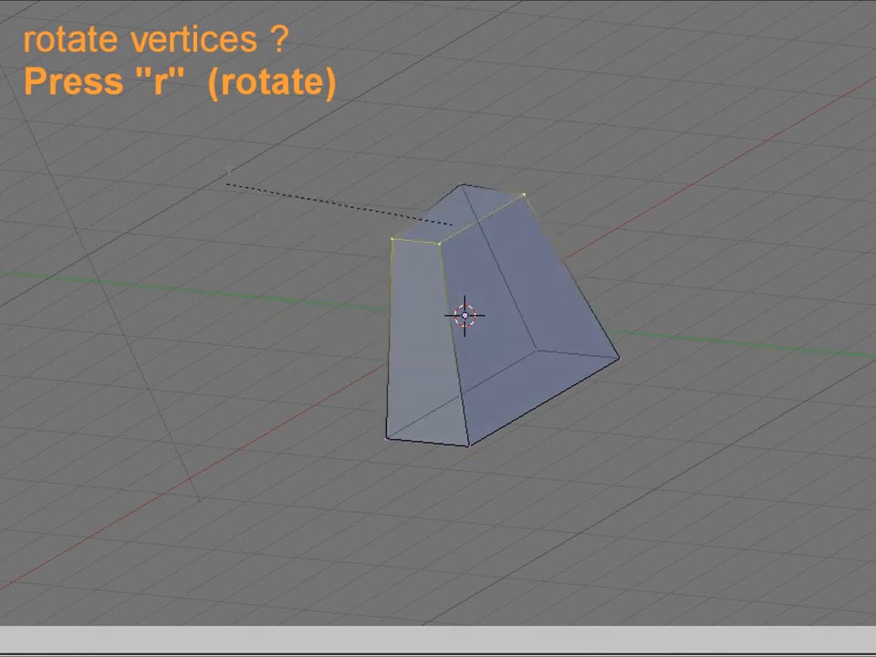
key("r")
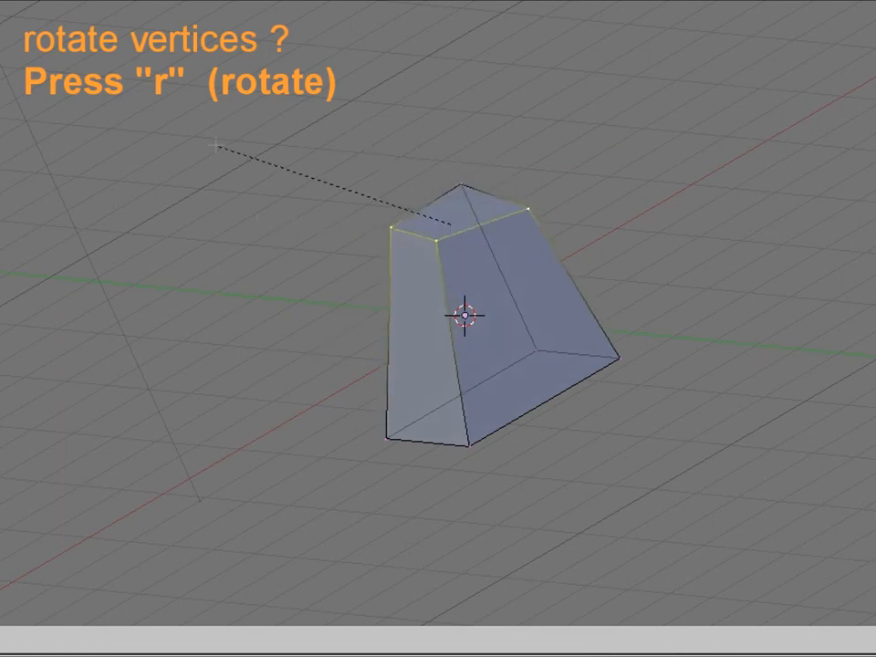
key("r")
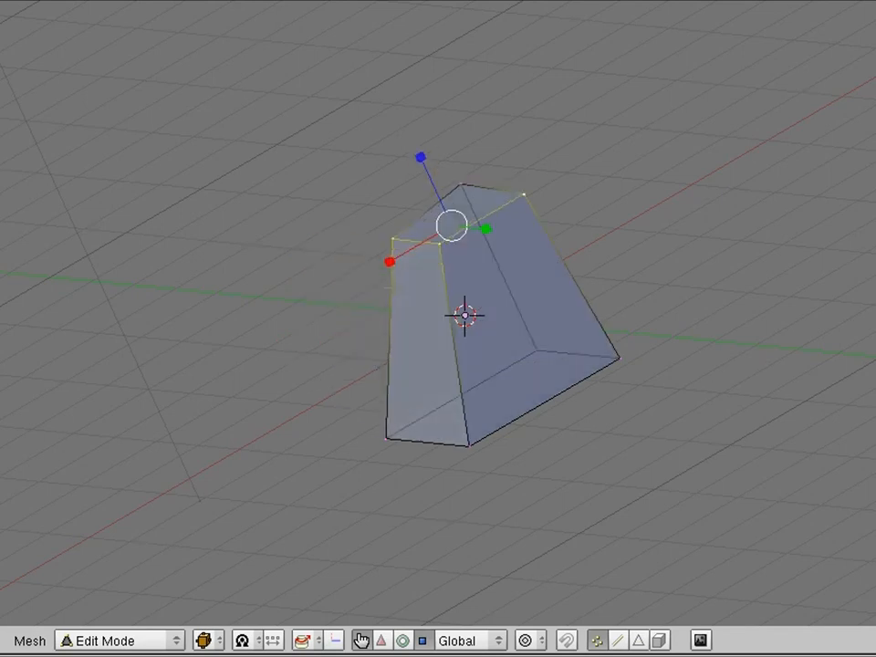
Switch to a straight-on preset axis view from the View menu
left_click_drag(447, 226, 411, 246)
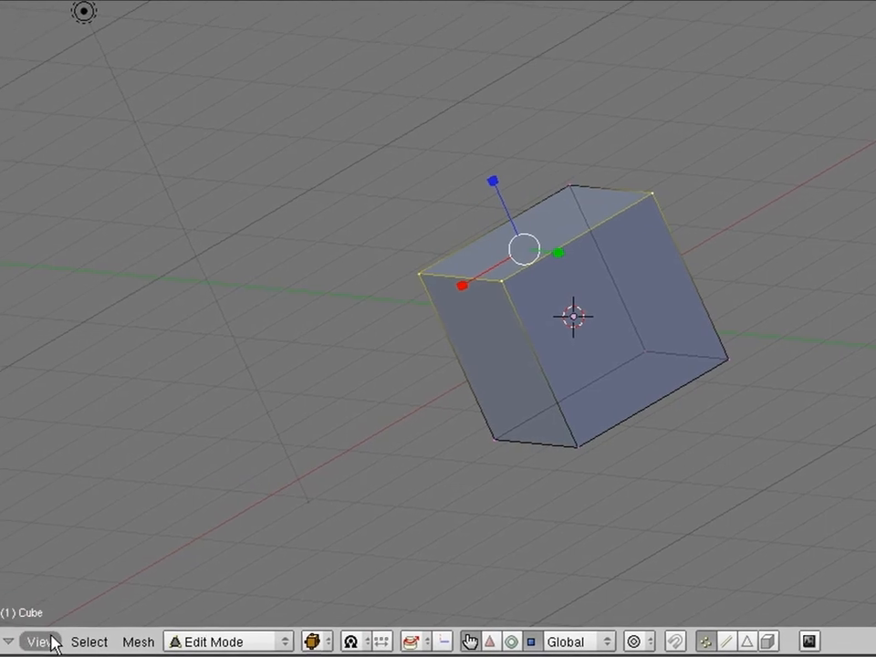
left_click(42, 639)
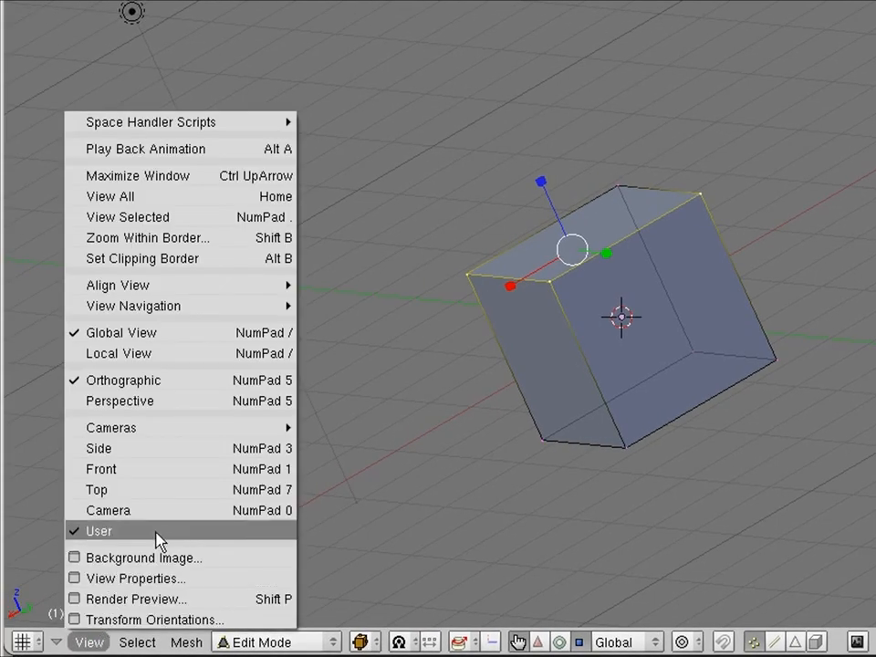
mouse_move(169, 536)
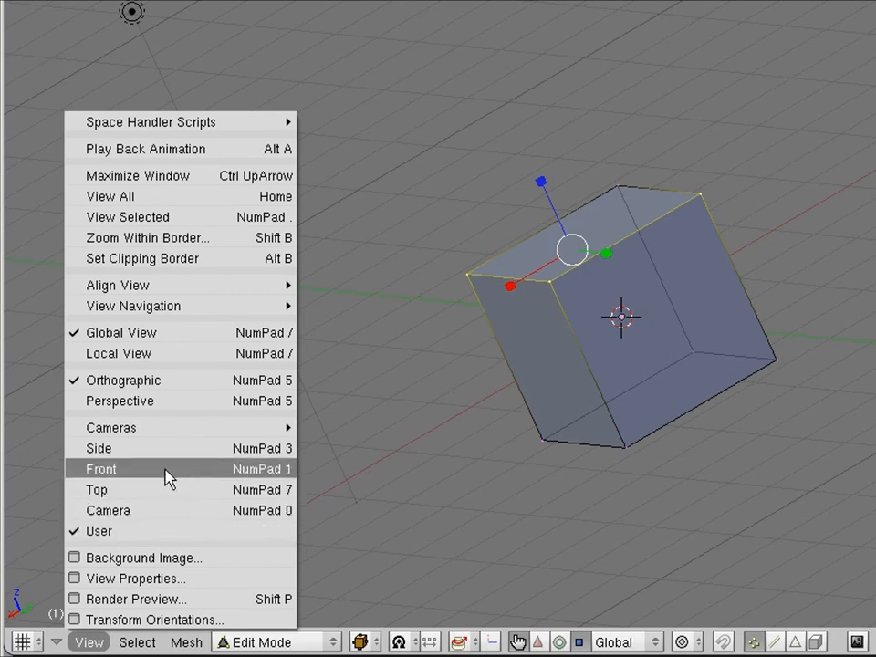
mouse_move(167, 448)
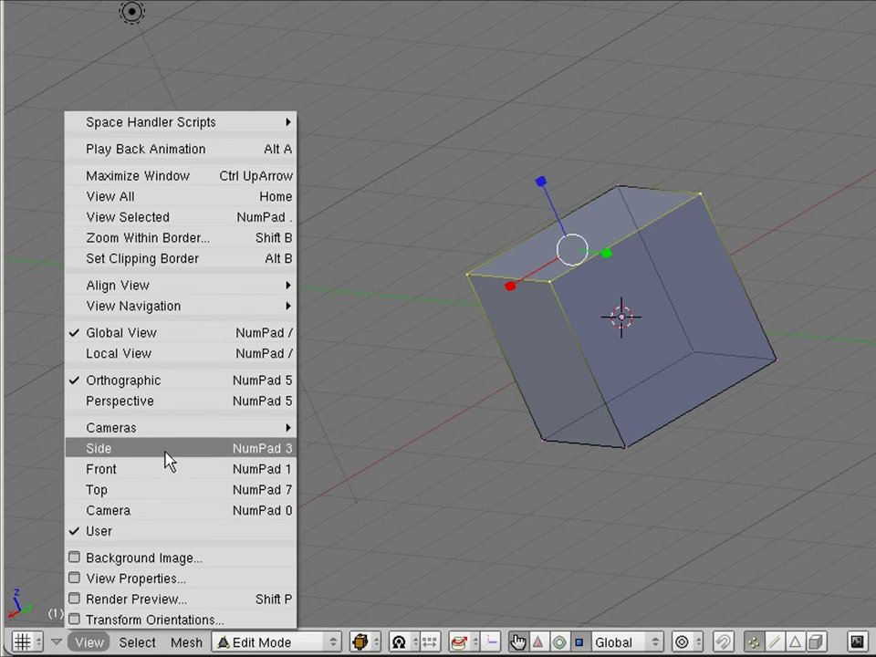
left_click(99, 447)
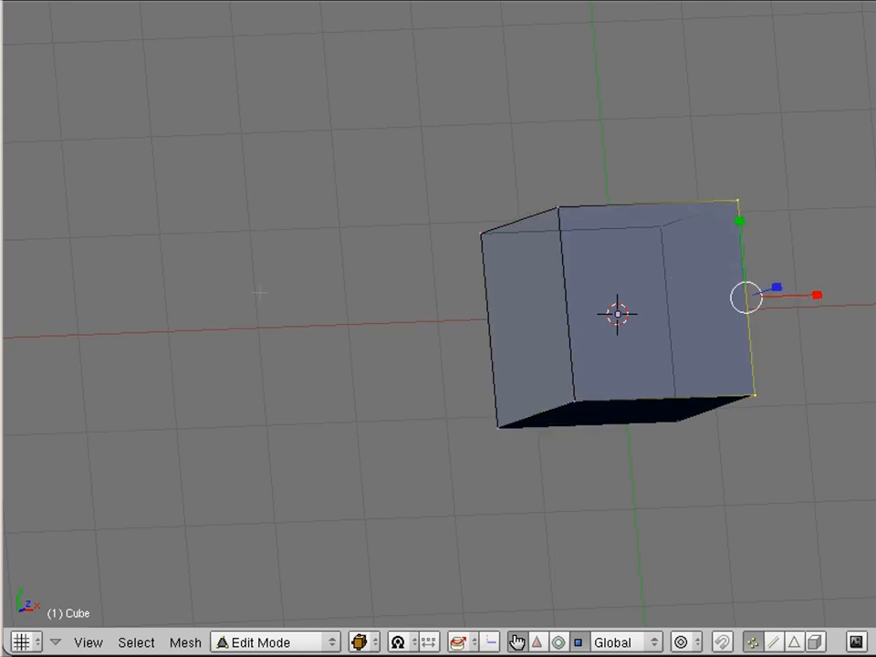
Border-select (B) every vertex along the cube's top by dragging a rectangle
left_click(135, 643)
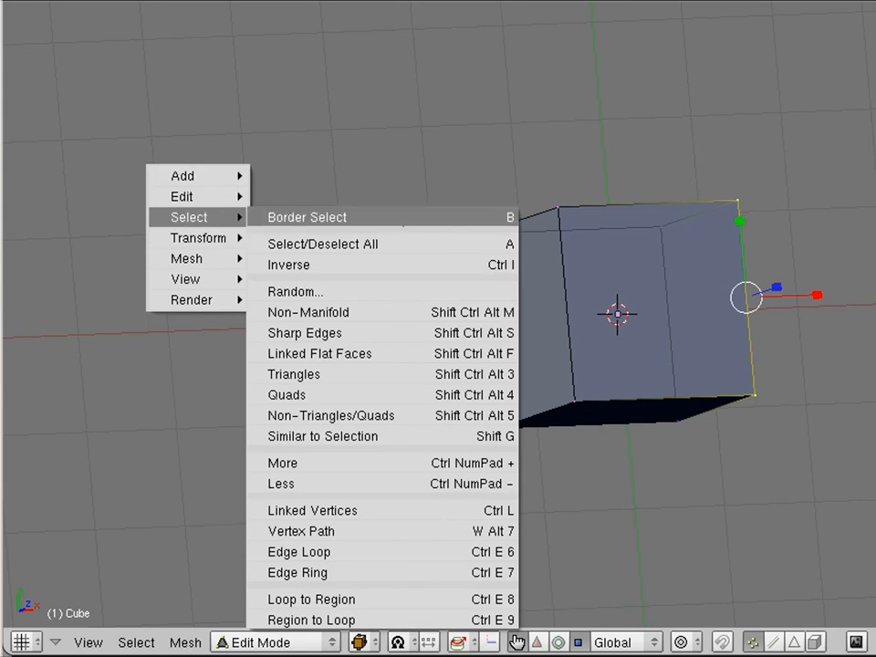
mouse_move(402, 218)
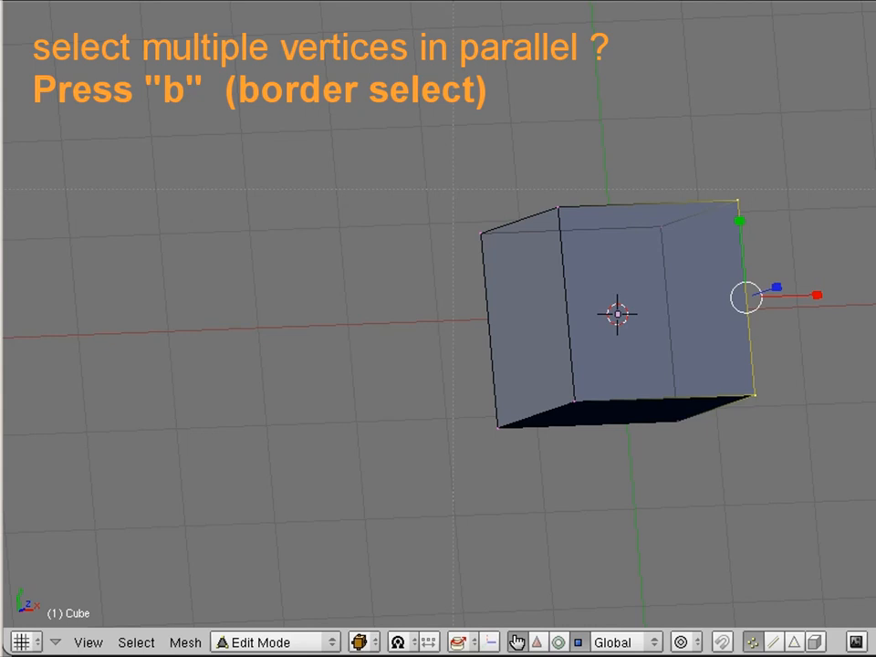
key("b")
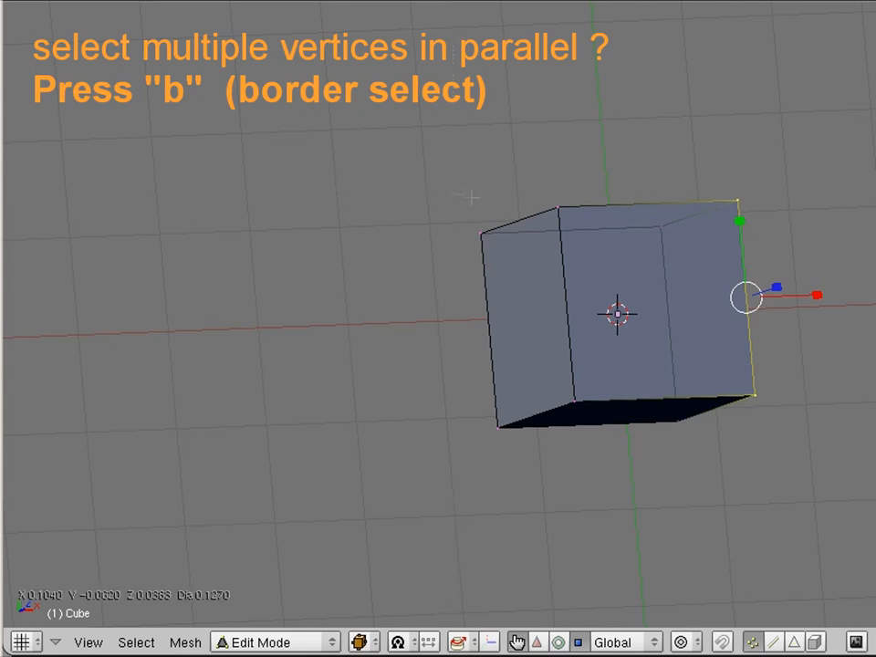
left_click_drag(454, 194, 584, 214)
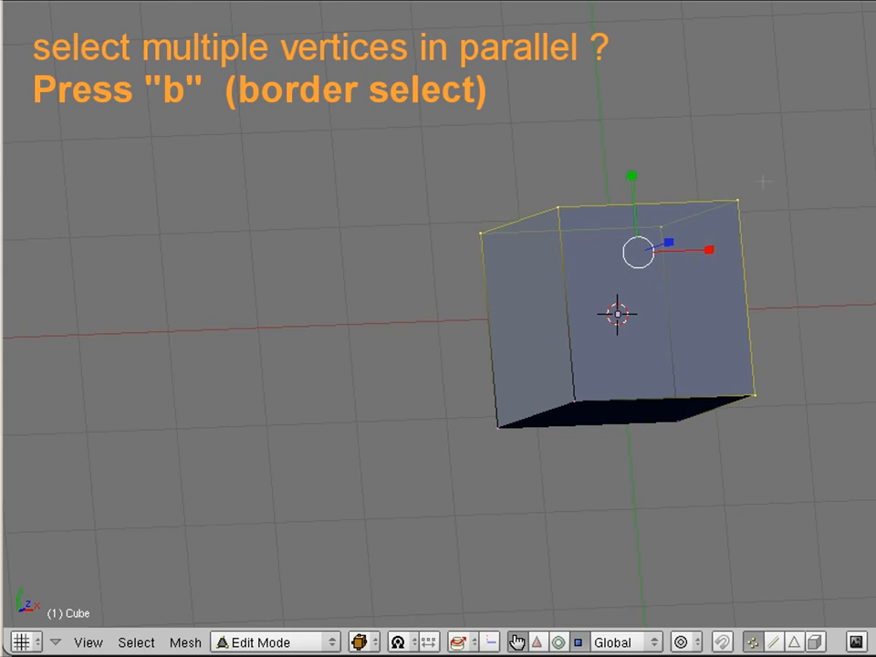
mouse_move(722, 164)
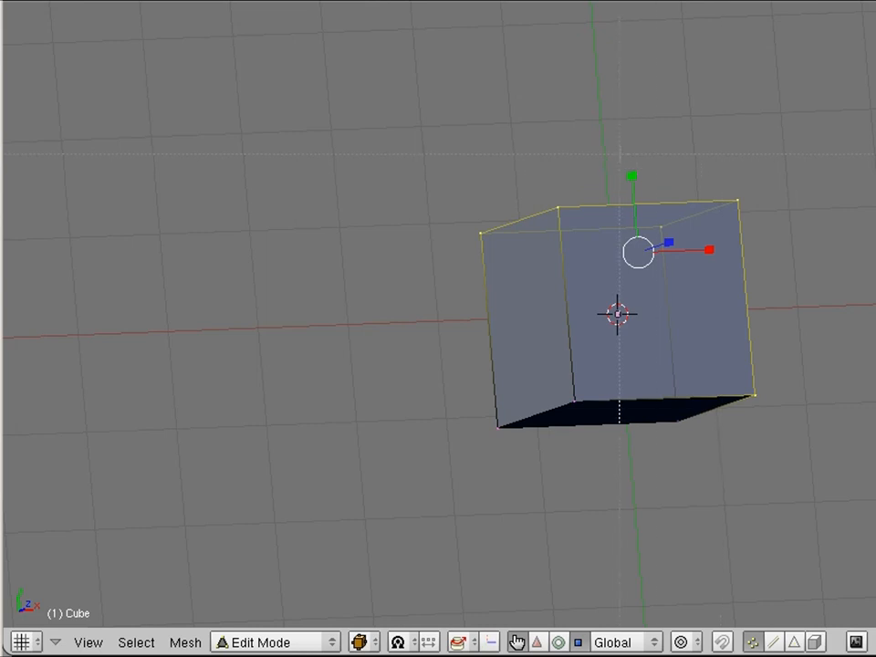
Deselect everything with A, then border-select only the cube's four top vertices
key("b")
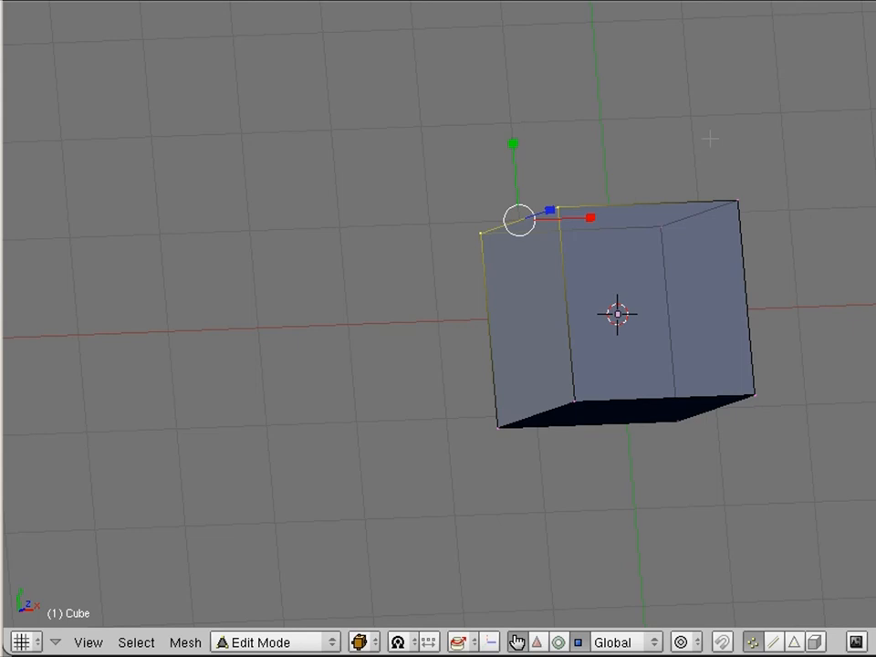
key("a")
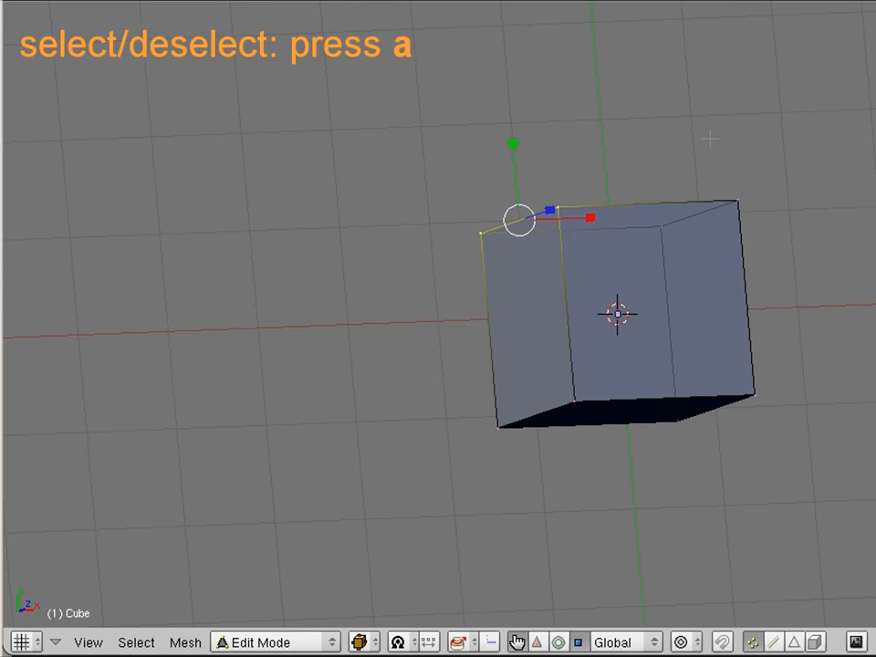
key("a")
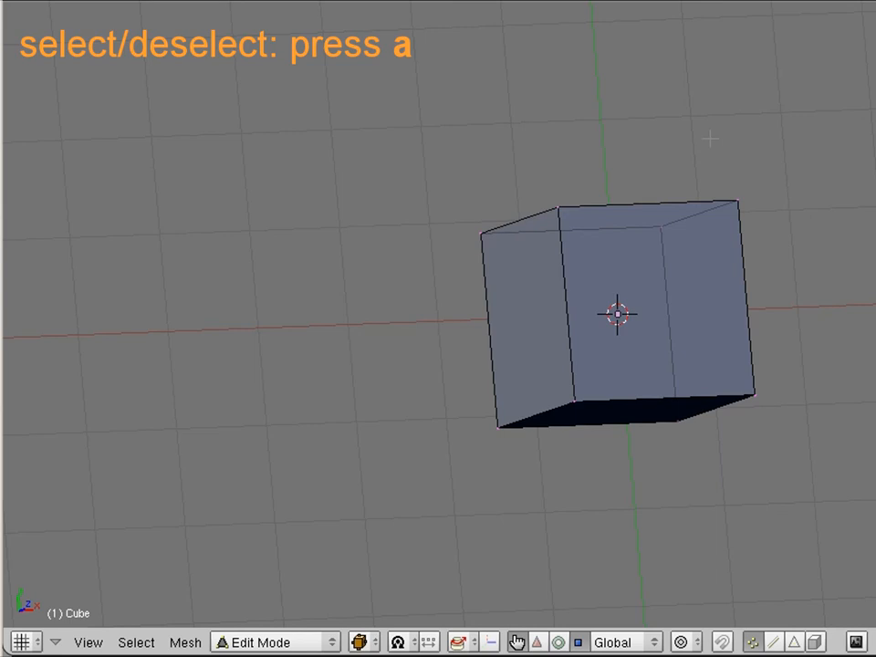
key("a")
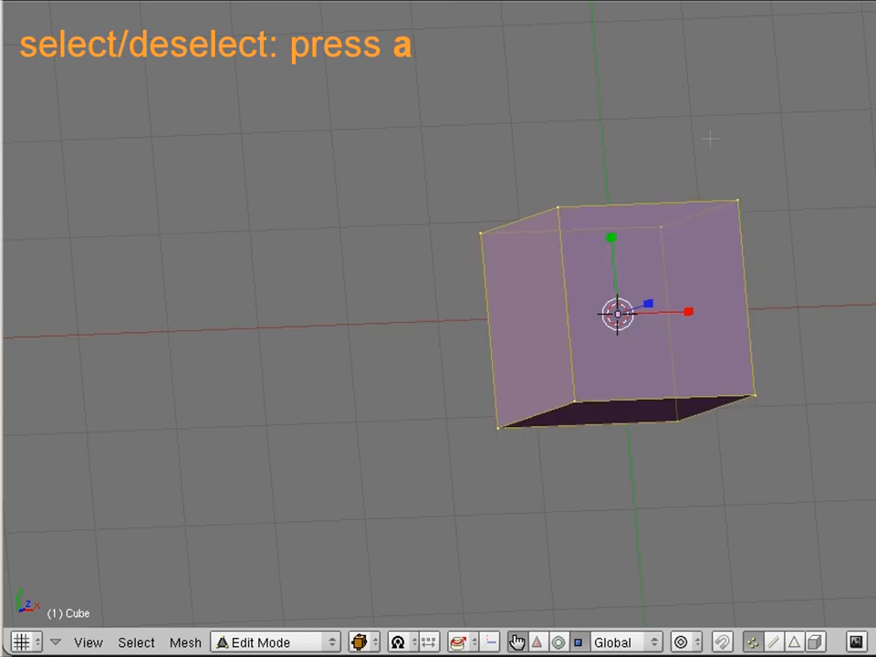
key("a")
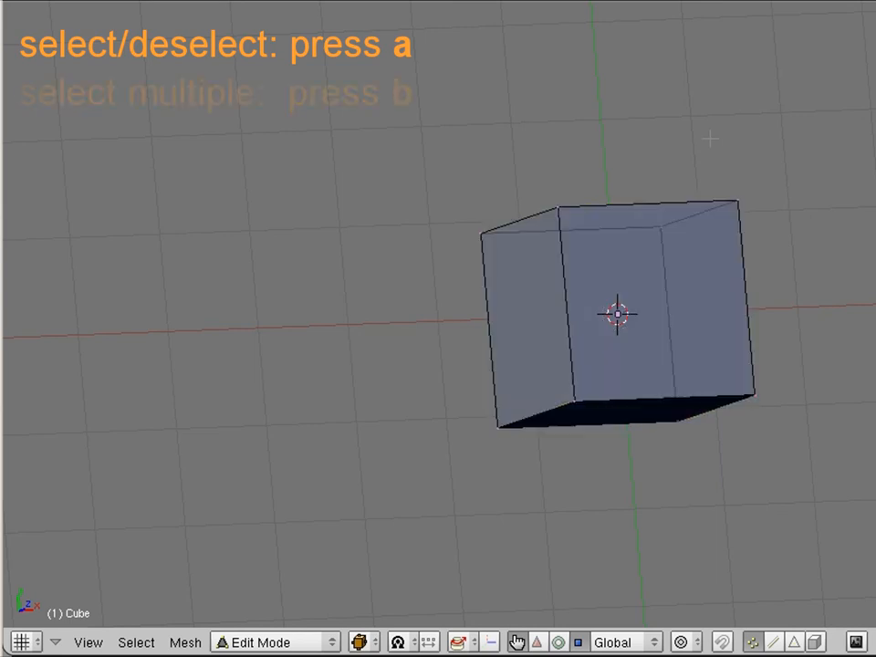
key("b")
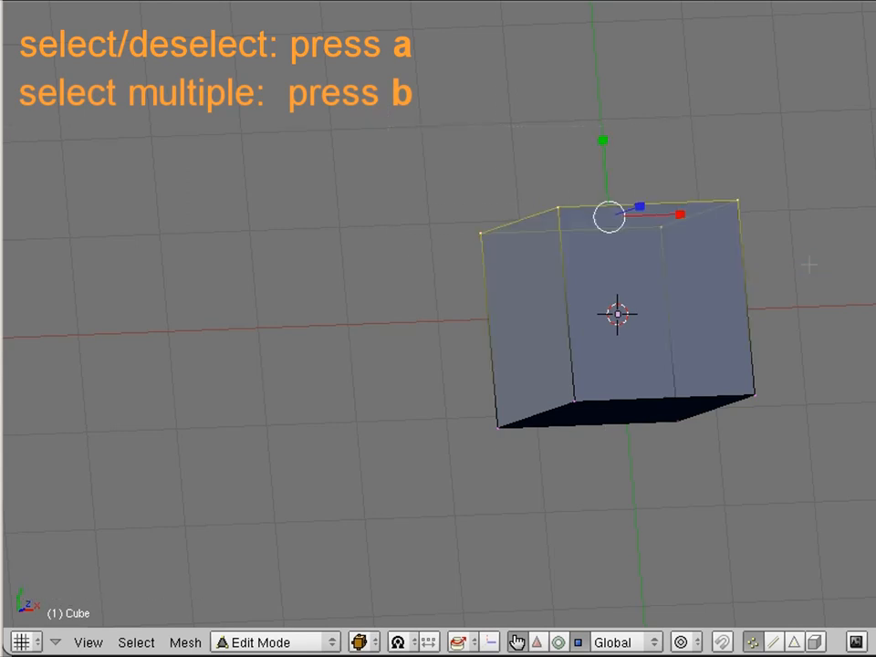
left_click(104, 641)
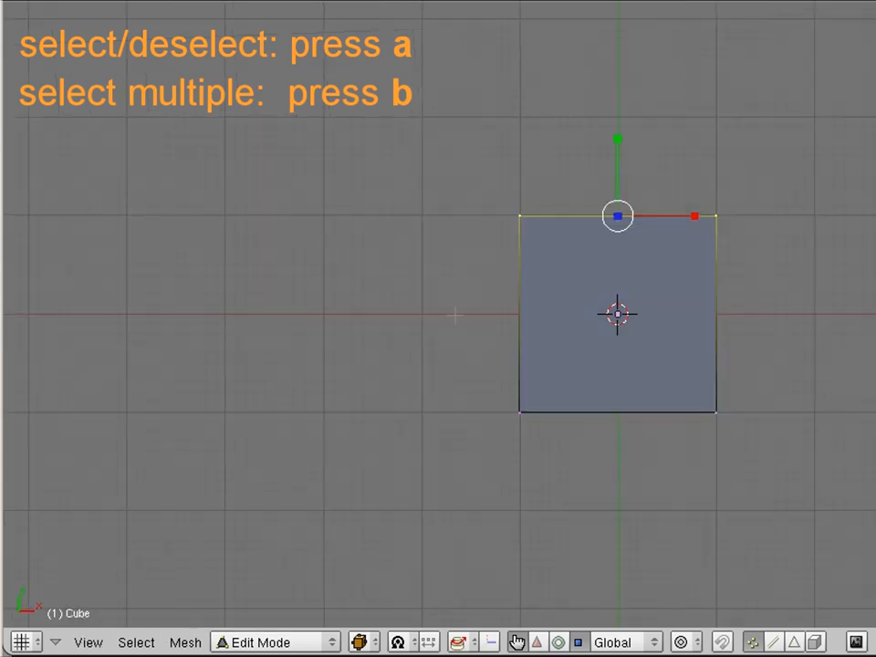
Clear the selection, switch to the Top view, and dismiss the Transform menu unapplied
key("a")
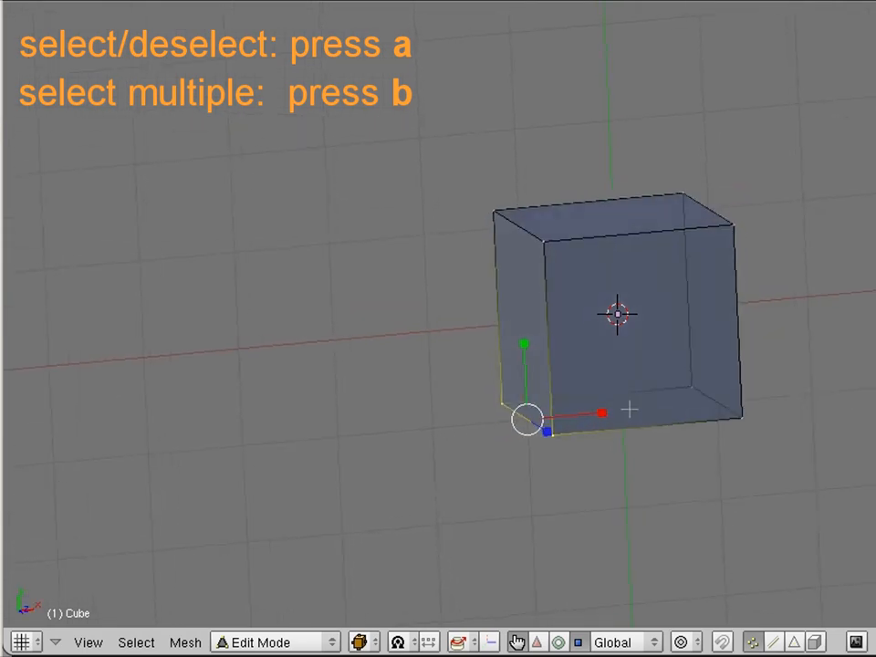
left_click(98, 635)
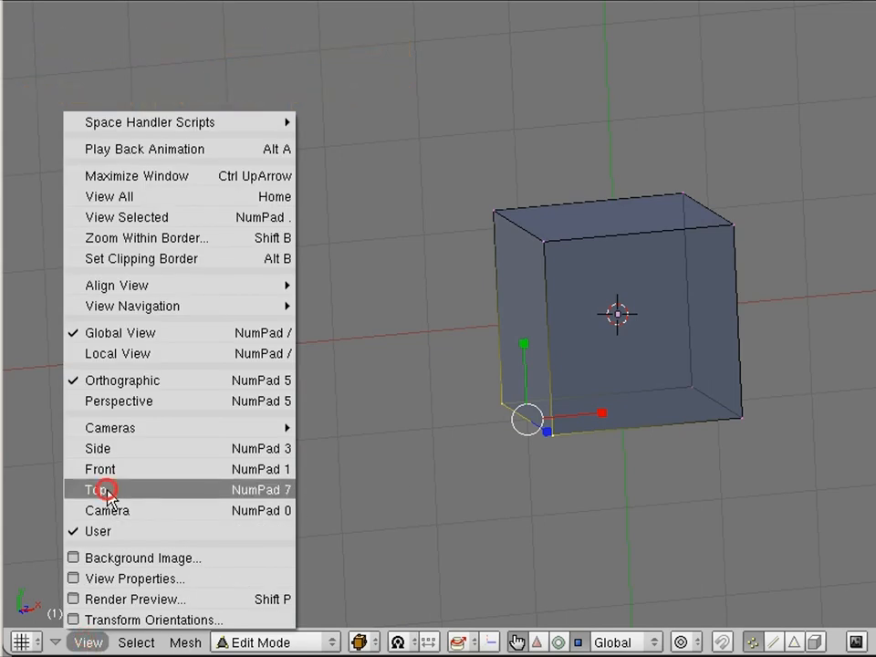
left_click(98, 489)
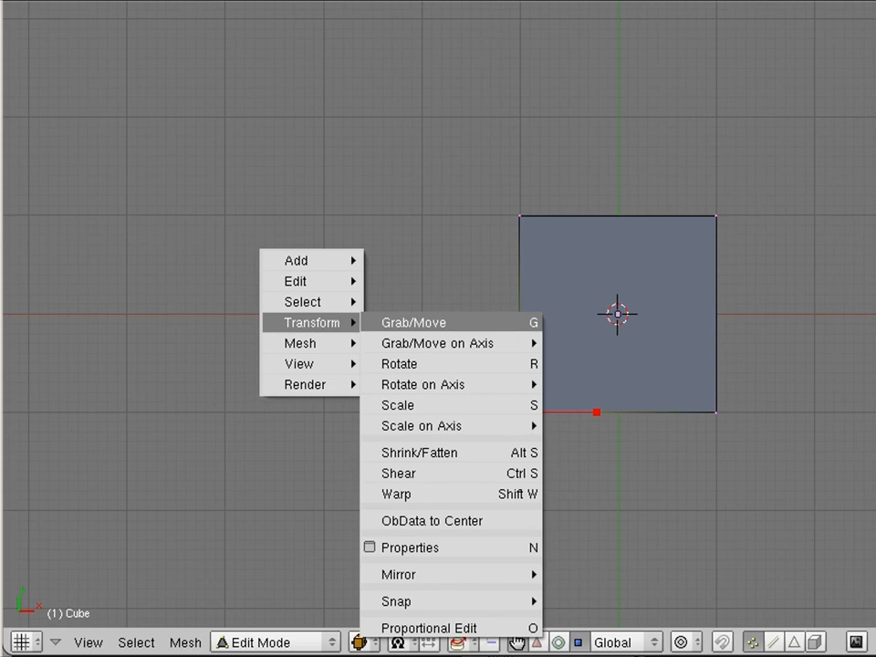
mouse_move(449, 263)
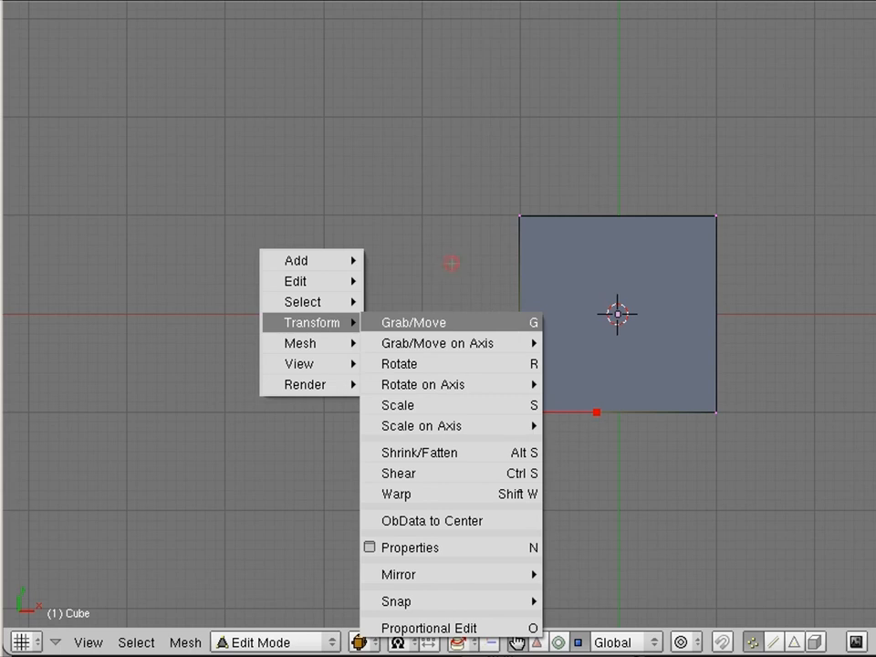
left_click(412, 322)
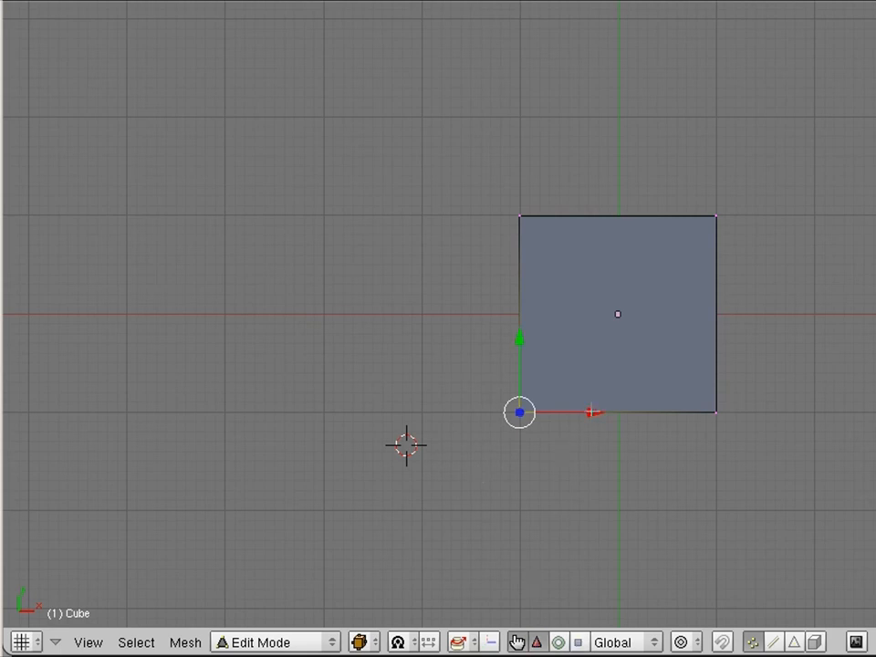
Pull the bottom-left edge far left and slide the top-left edge right, forming a ramp
left_click_drag(518, 411, 223, 411)
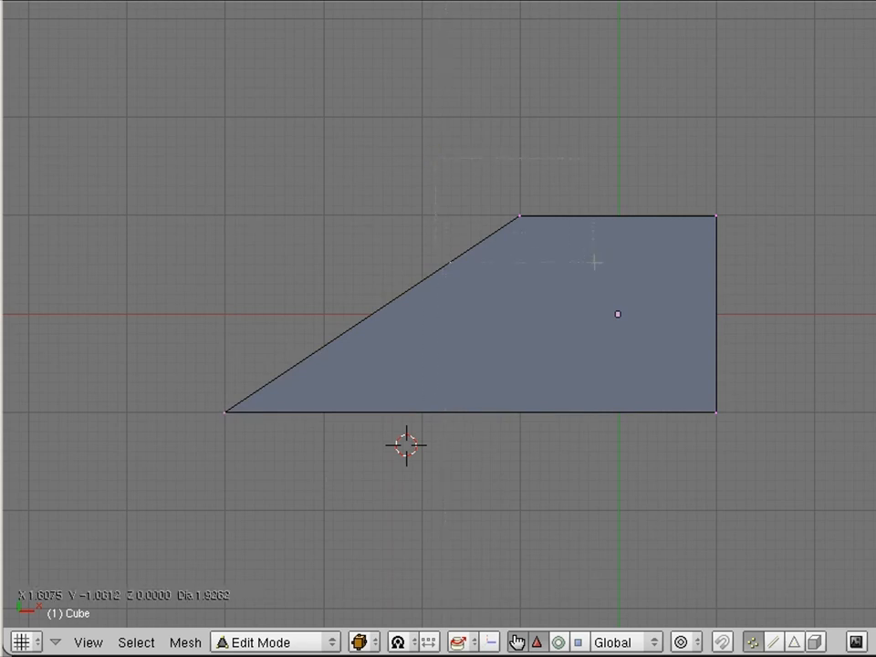
left_click(518, 215)
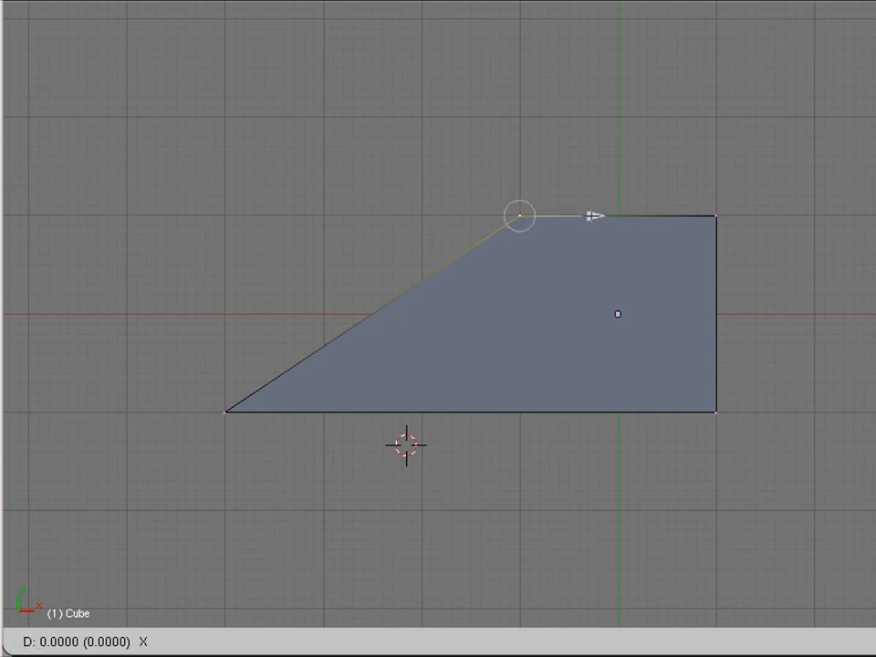
left_click_drag(519, 216, 675, 216)
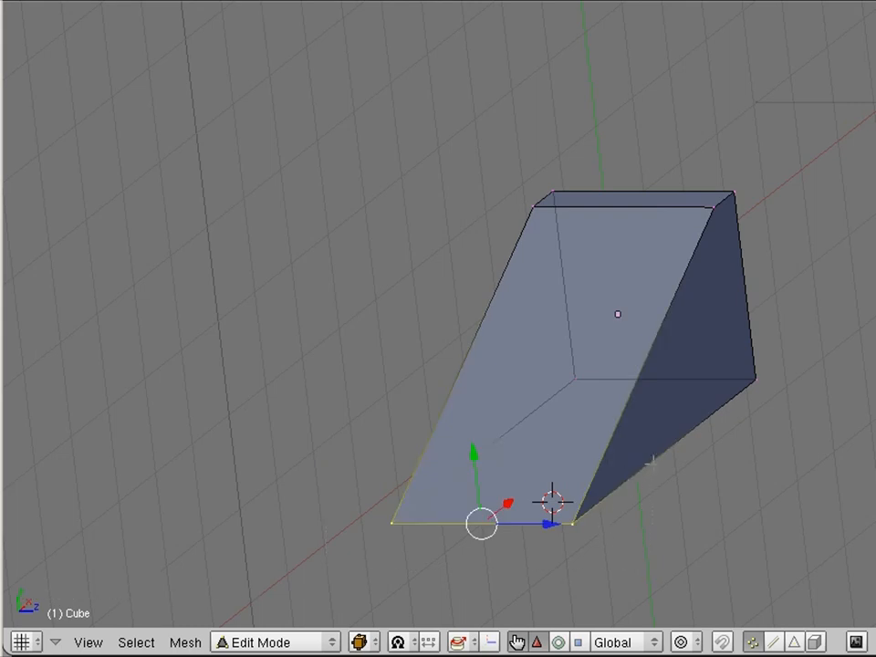
key("s")
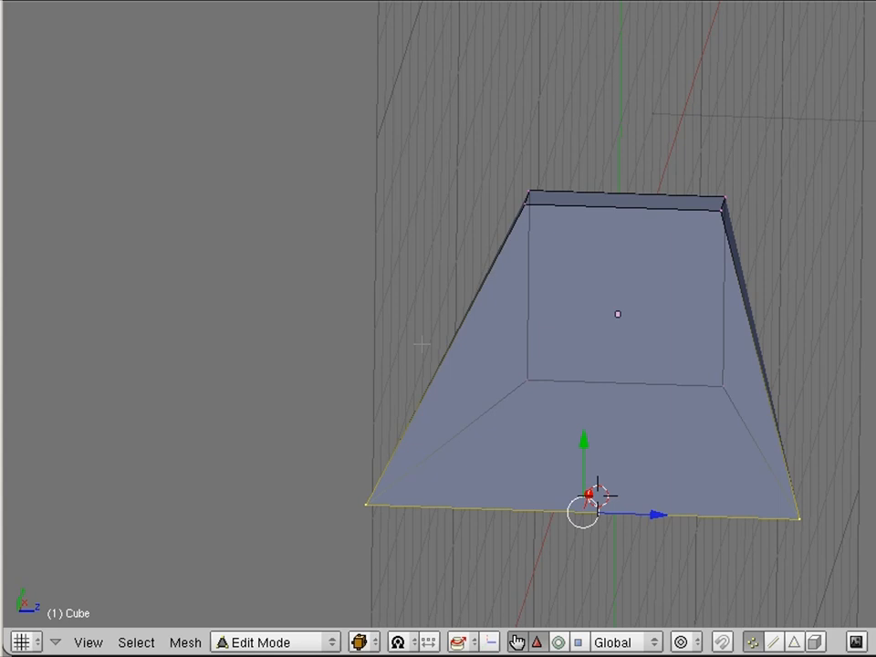
mouse_move(237, 350)
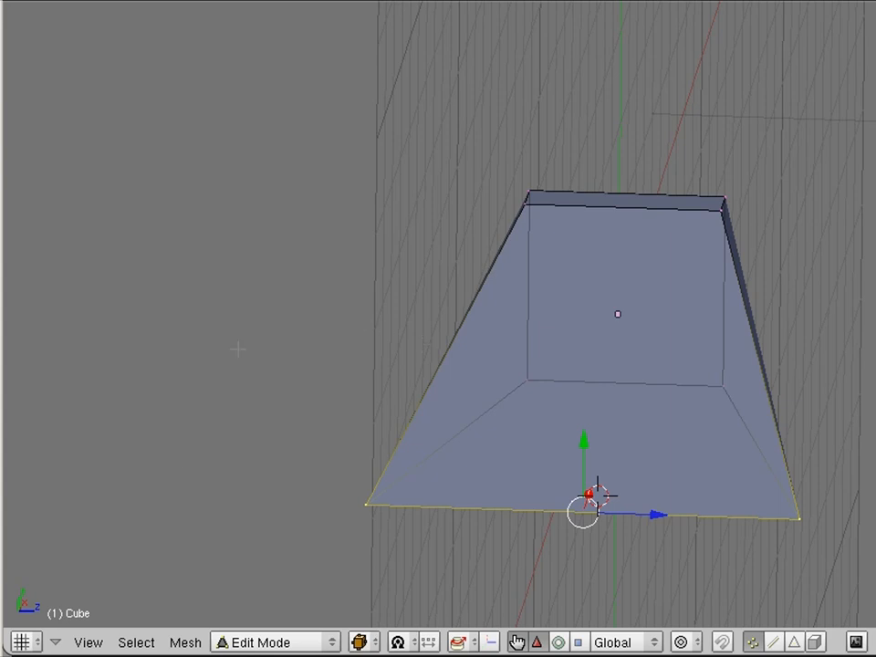
View the ramp from Top, Front and Side, then return to Top
left_click(89, 643)
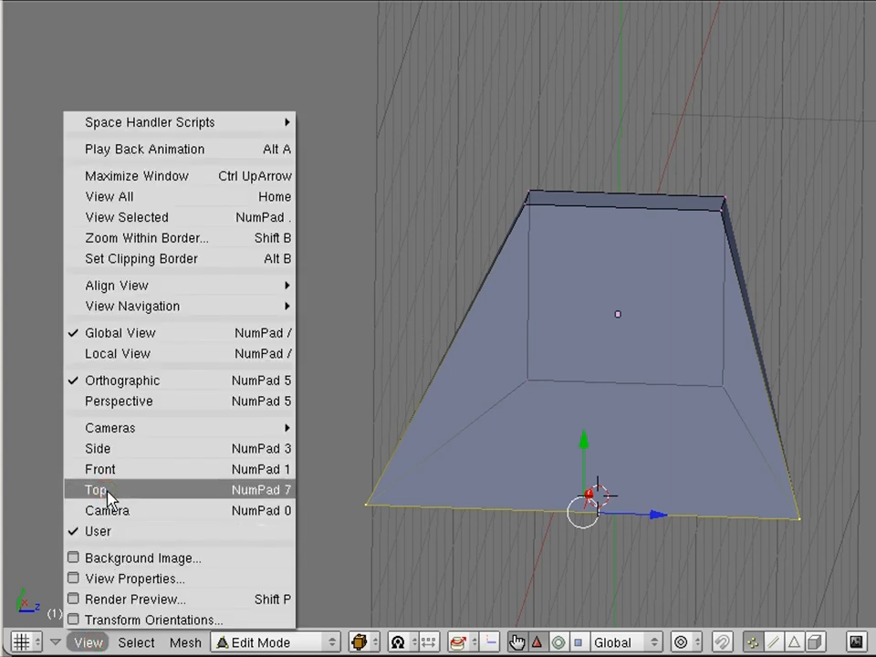
left_click(95, 489)
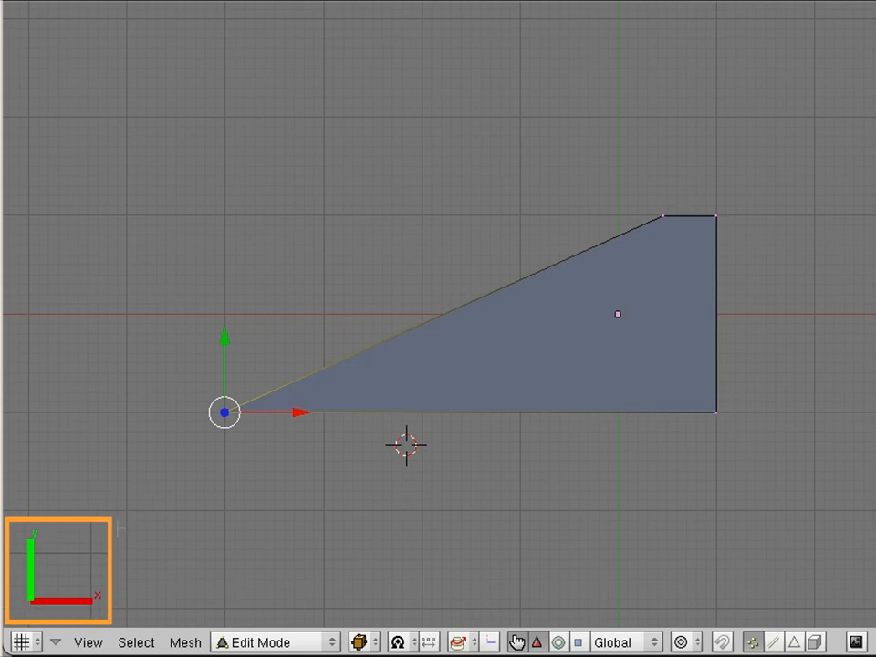
left_click(86, 640)
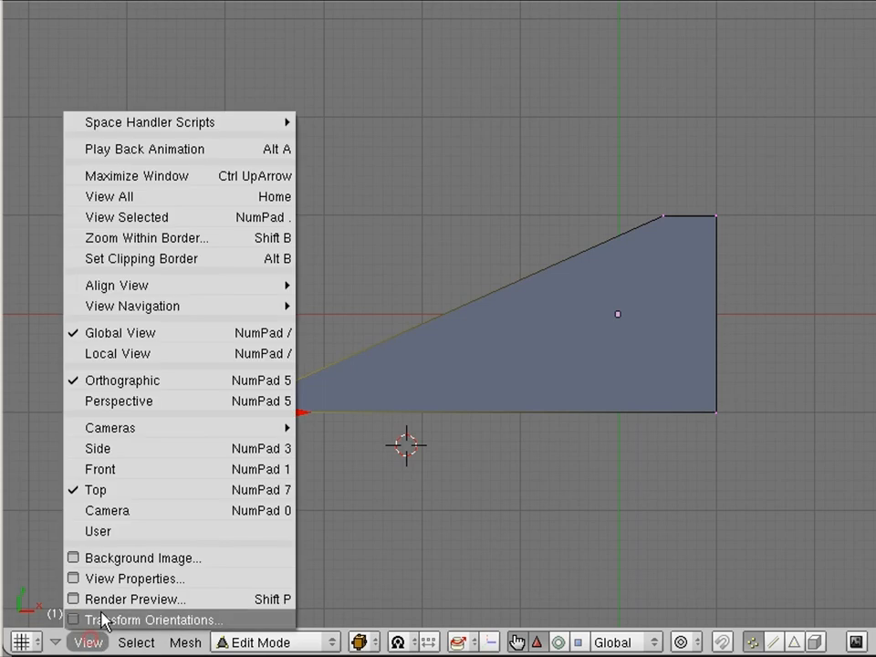
left_click(100, 469)
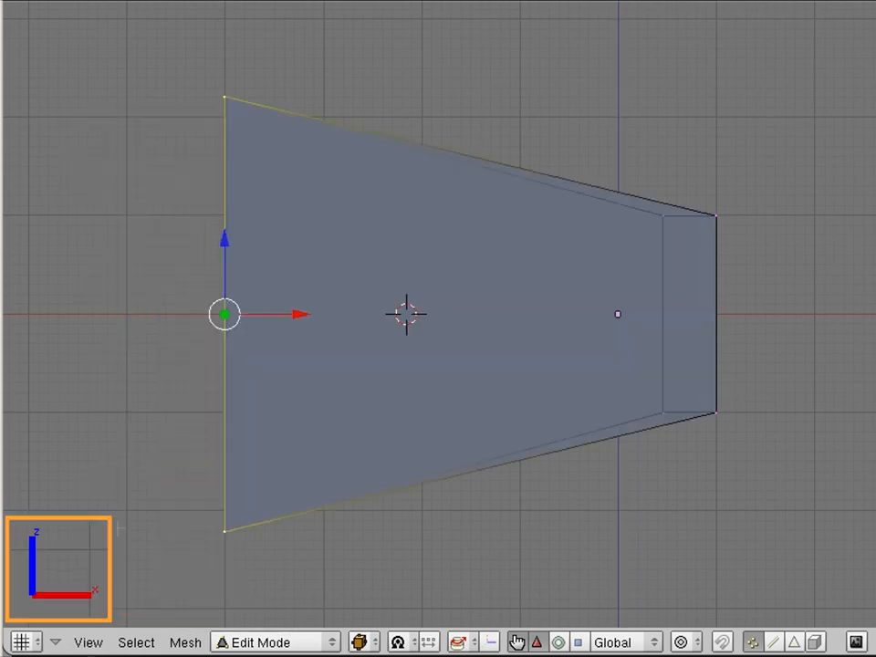
left_click(108, 642)
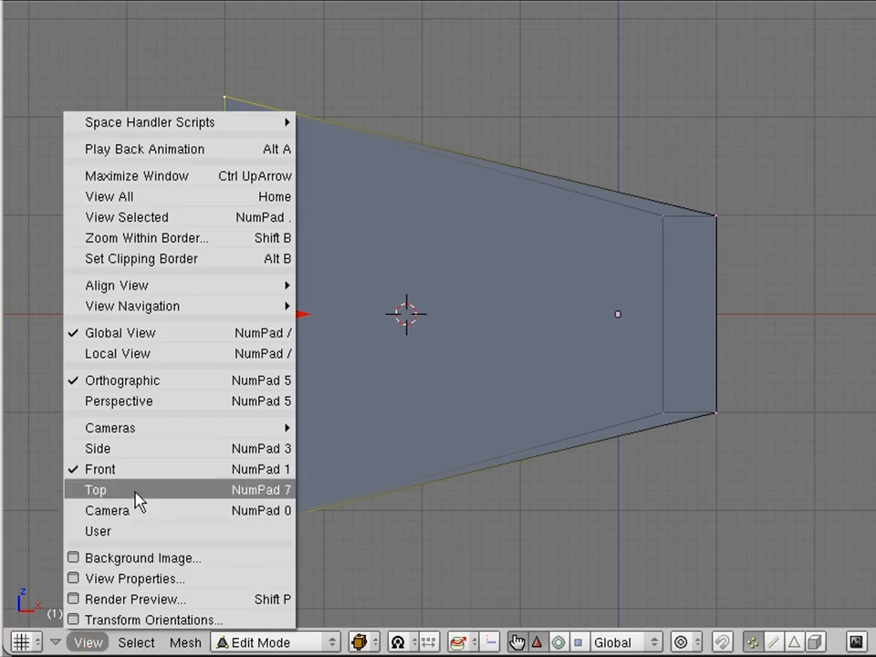
left_click(94, 490)
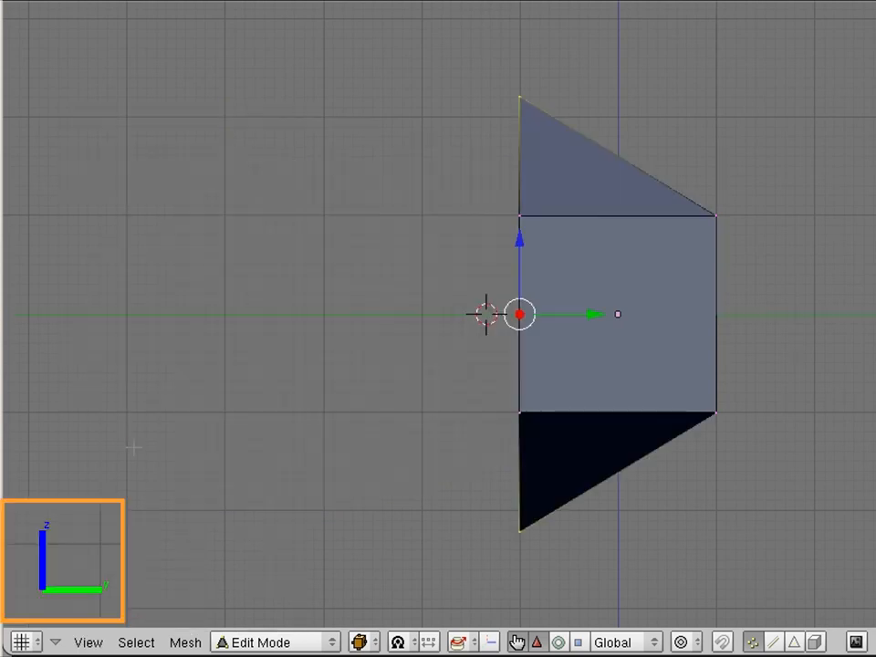
mouse_move(156, 443)
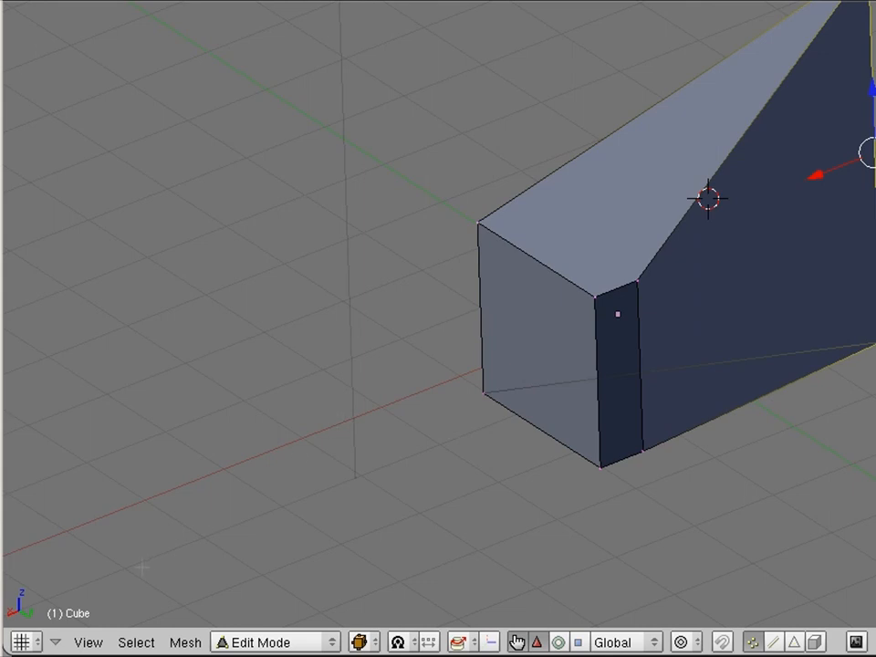
mouse_move(85, 642)
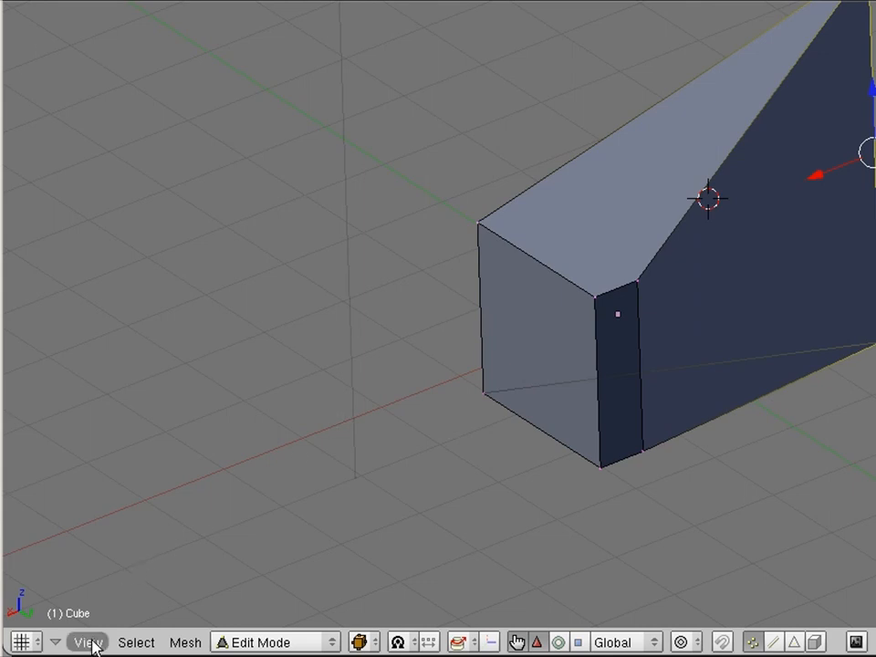
left_click(87, 641)
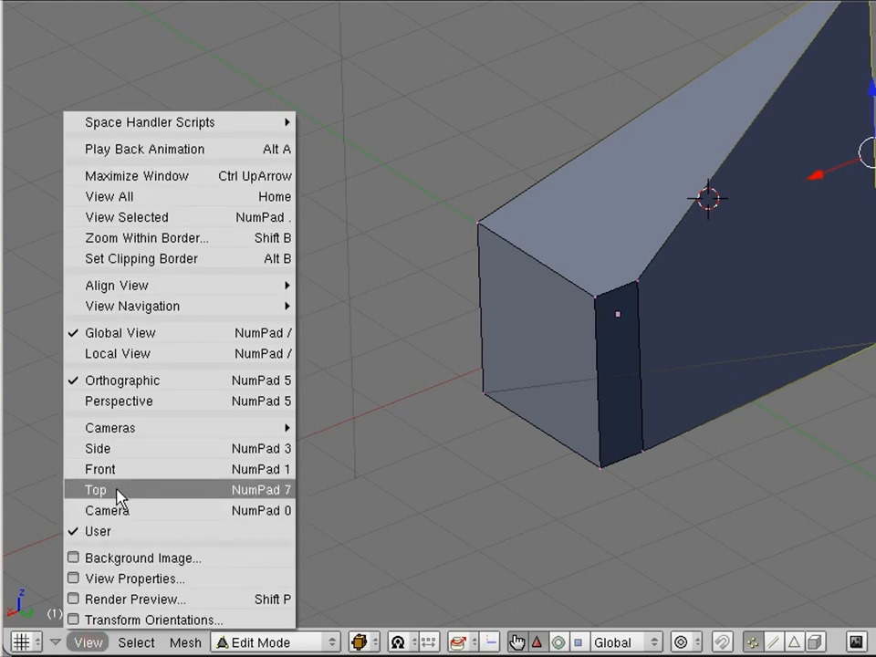
left_click(95, 490)
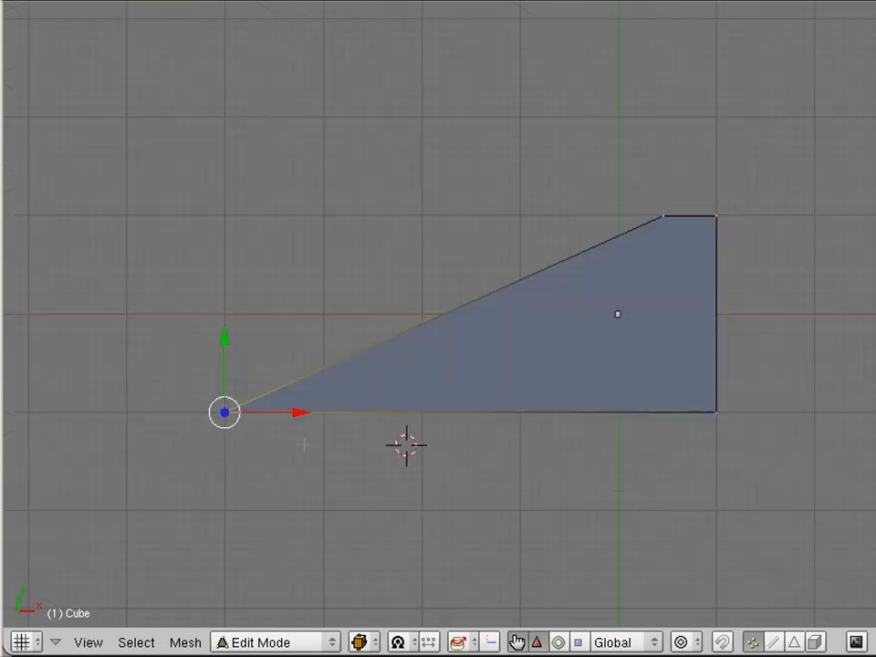
mouse_move(422, 363)
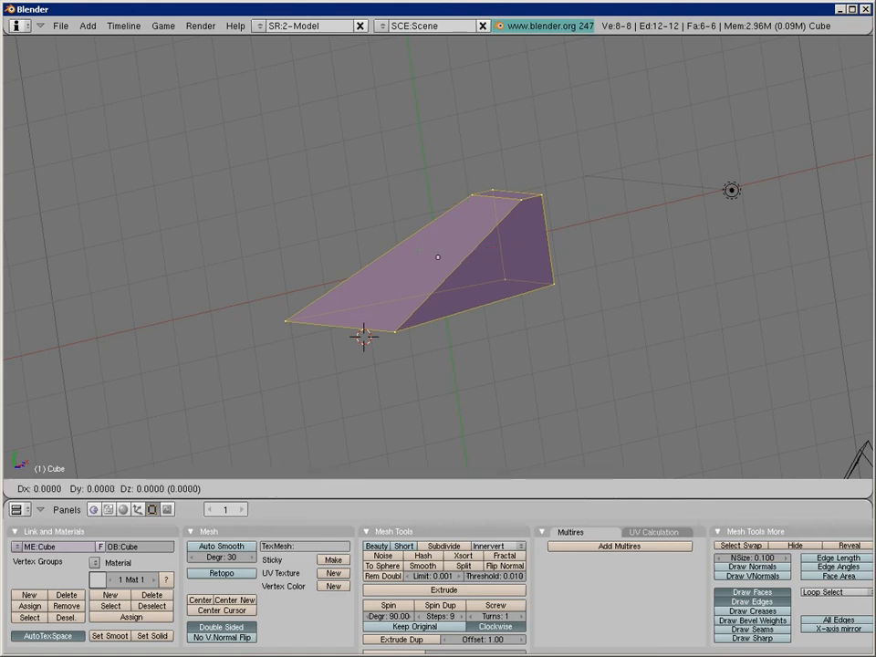
Grab the entire ramp mesh and place it at a new spot in the scene
left_click_drag(438, 256, 547, 228)
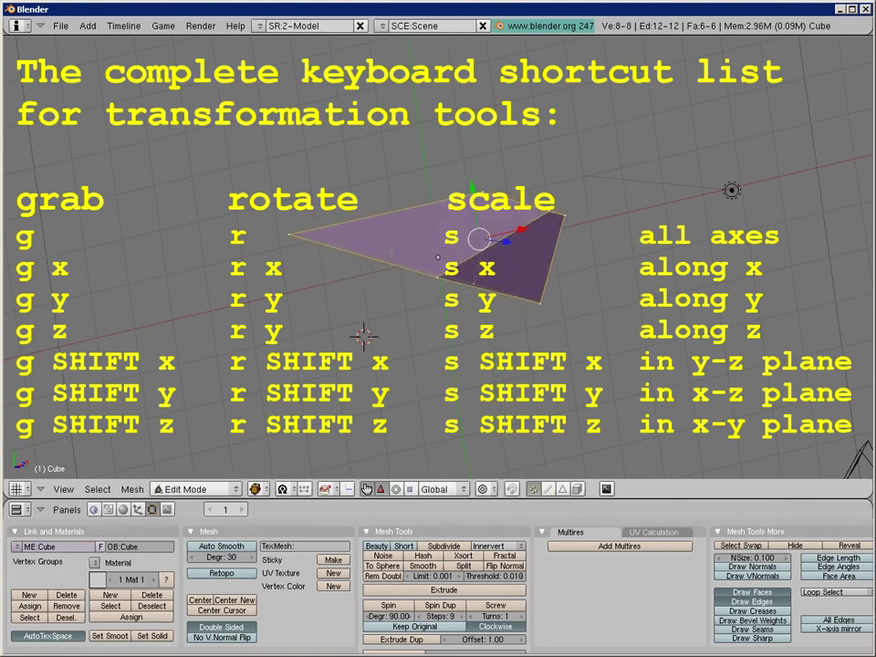
Rotate the ramp around the global X axis and confirm its new position
key("r")
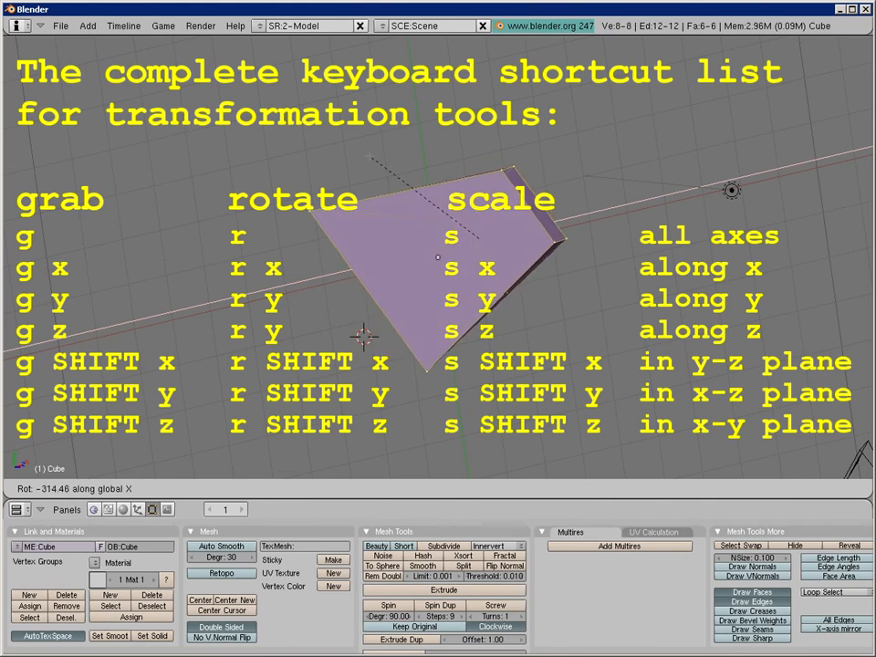
key("Tab")
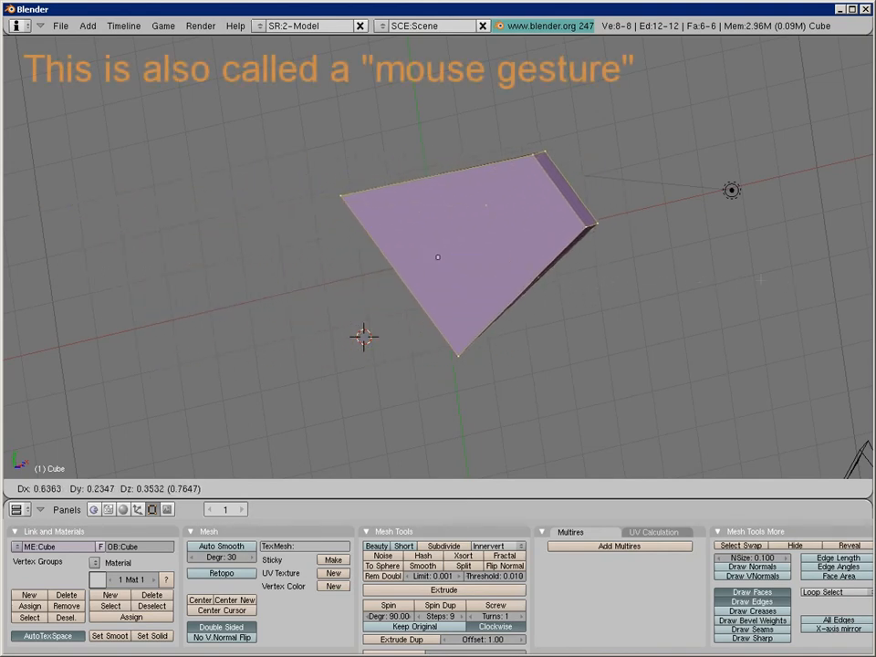
key("Tab")
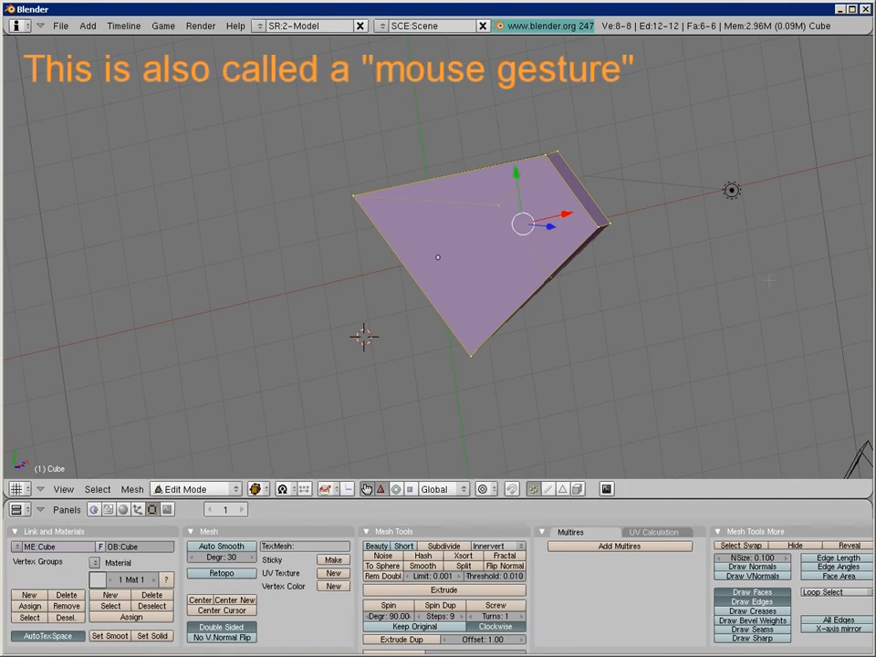